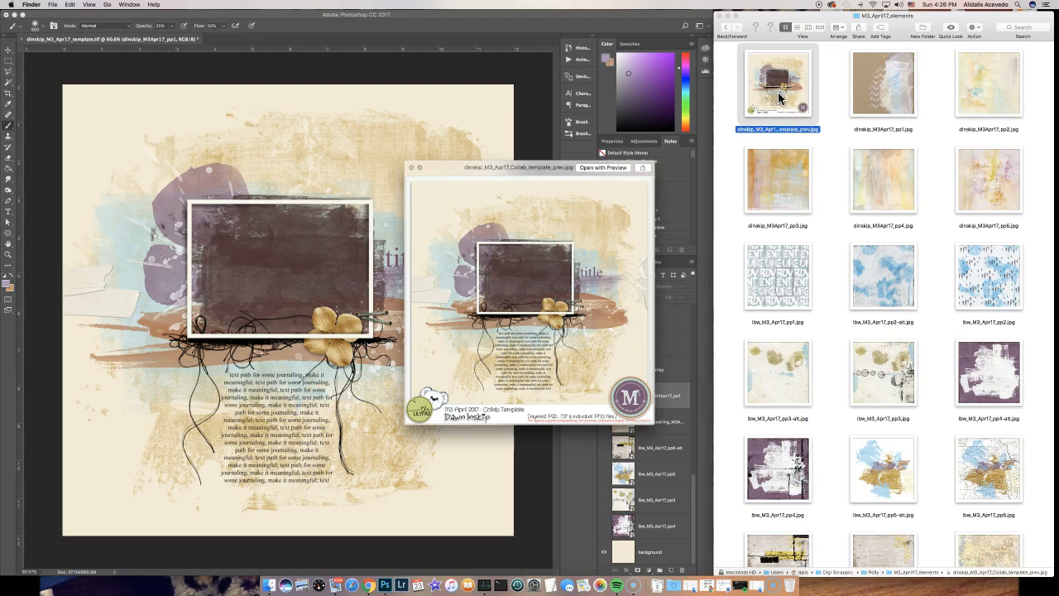
{"action": "mouse_move", "coordinate": [412, 174]}
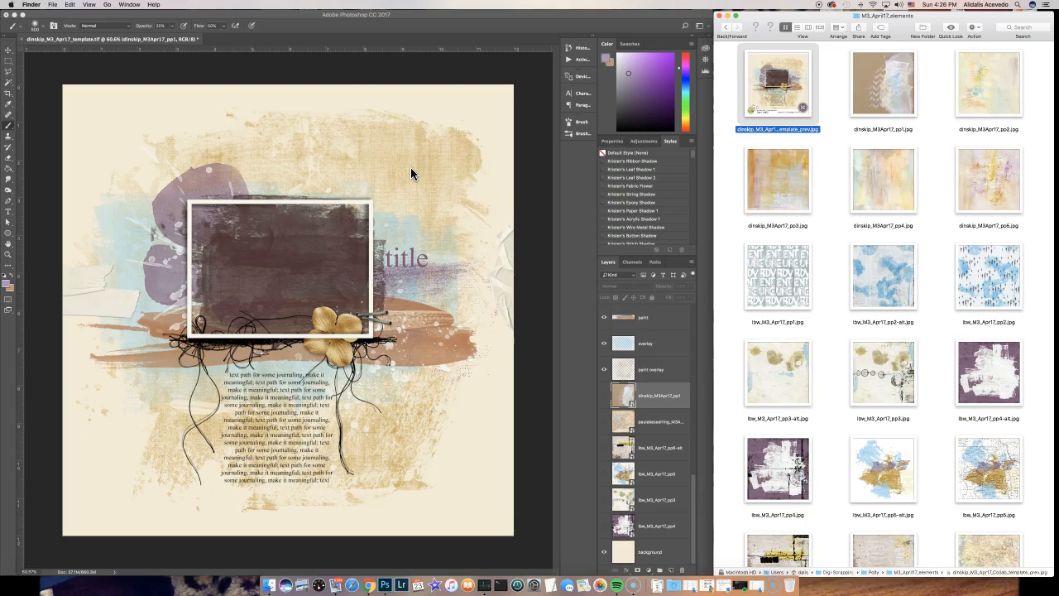
{"action": "mouse_move", "coordinate": [594, 432]}
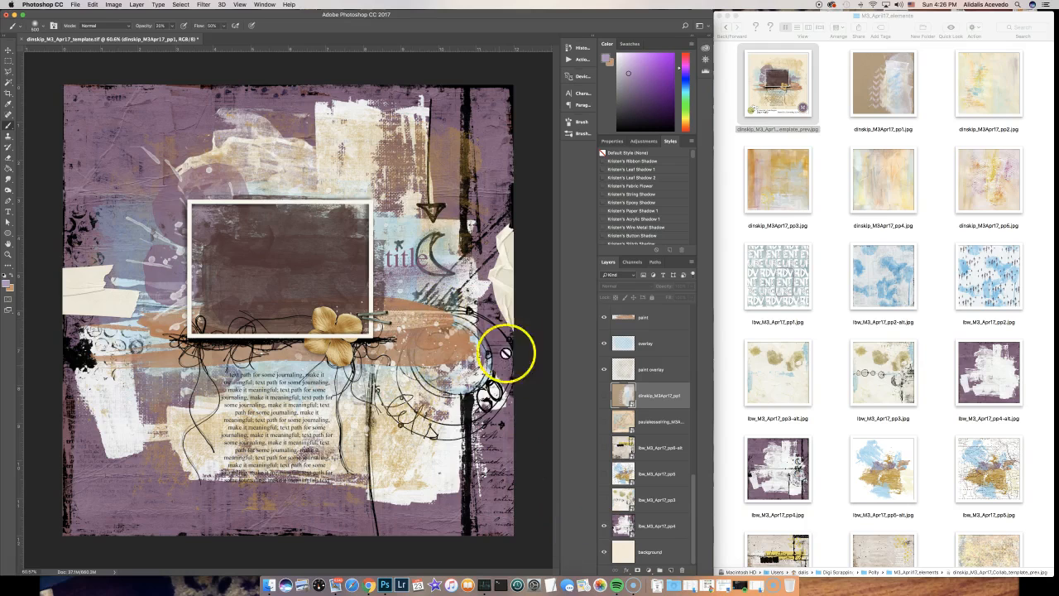
{"action": "mouse_move", "coordinate": [604, 521]}
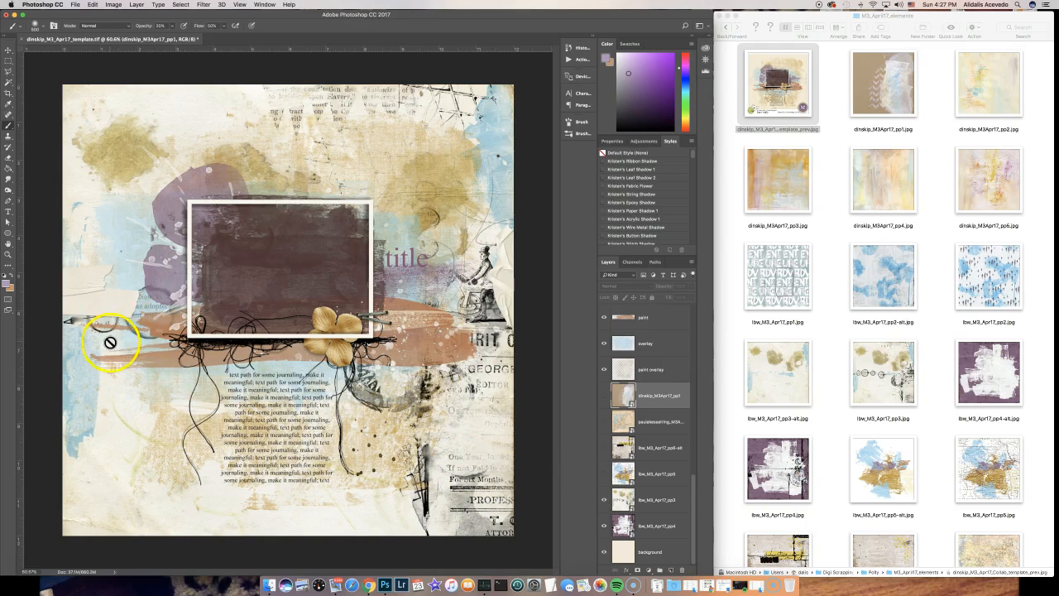
{"action": "mouse_move", "coordinate": [165, 319]}
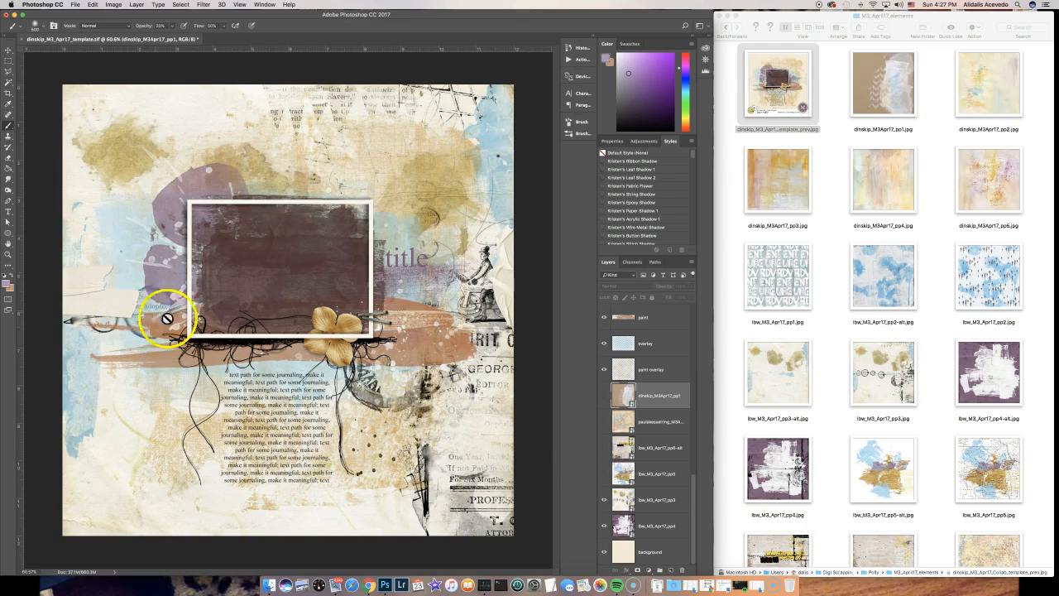
{"action": "mouse_move", "coordinate": [571, 421]}
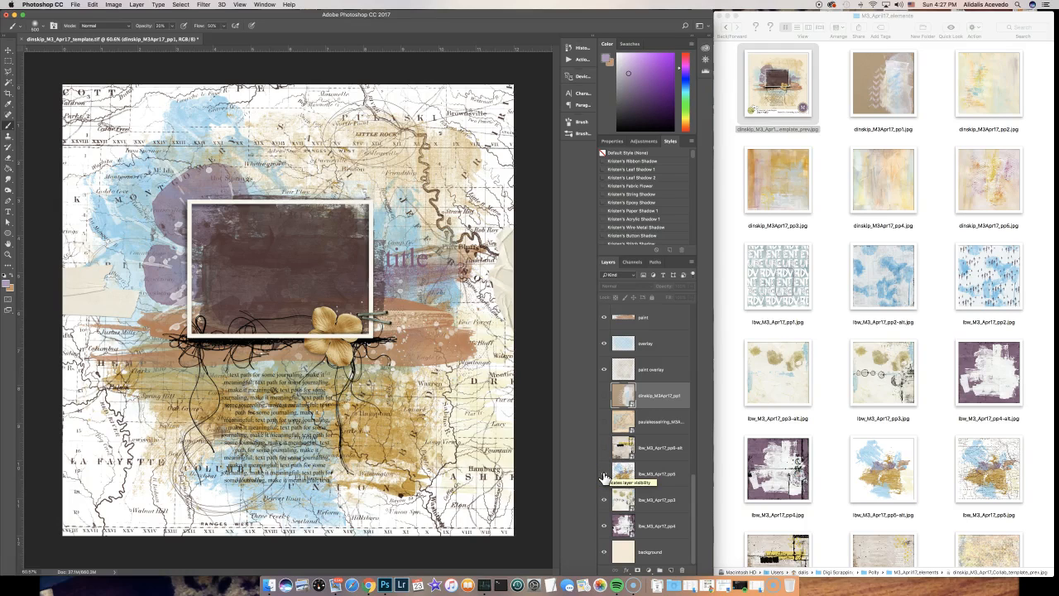
- Turn on the vintage map paper layer so it shows behind the collage
{"action": "left_click", "coordinate": [604, 473]}
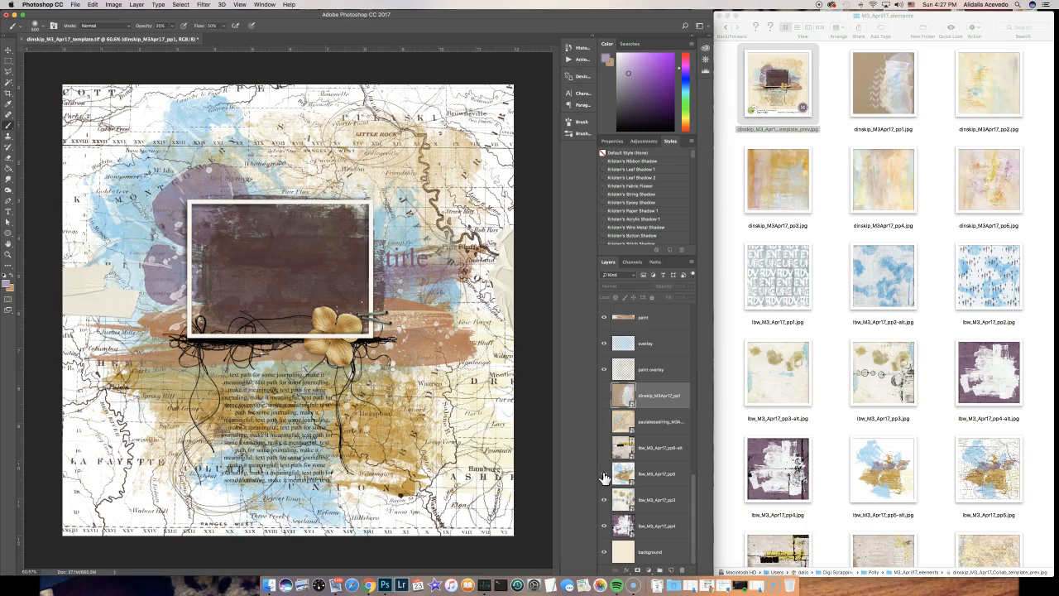
{"action": "left_click", "coordinate": [604, 448]}
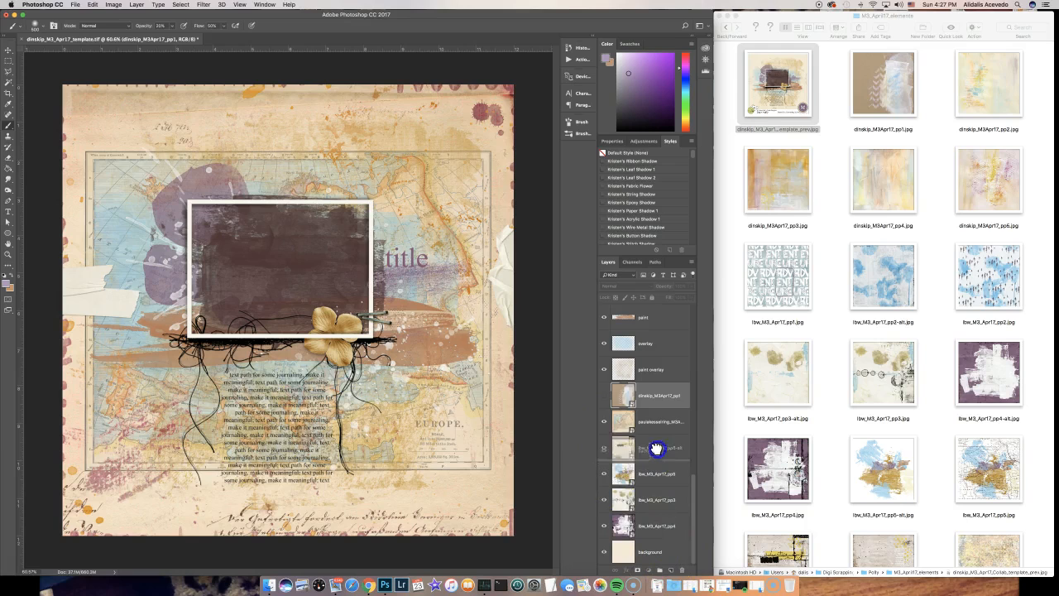
{"action": "left_click", "coordinate": [604, 421]}
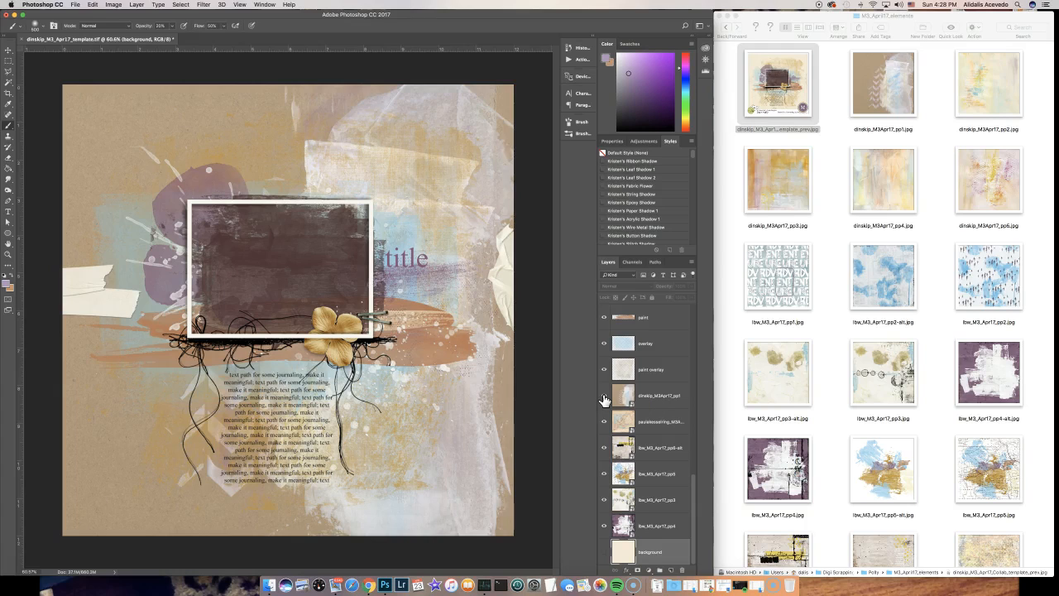
{"action": "mouse_move", "coordinate": [176, 118]}
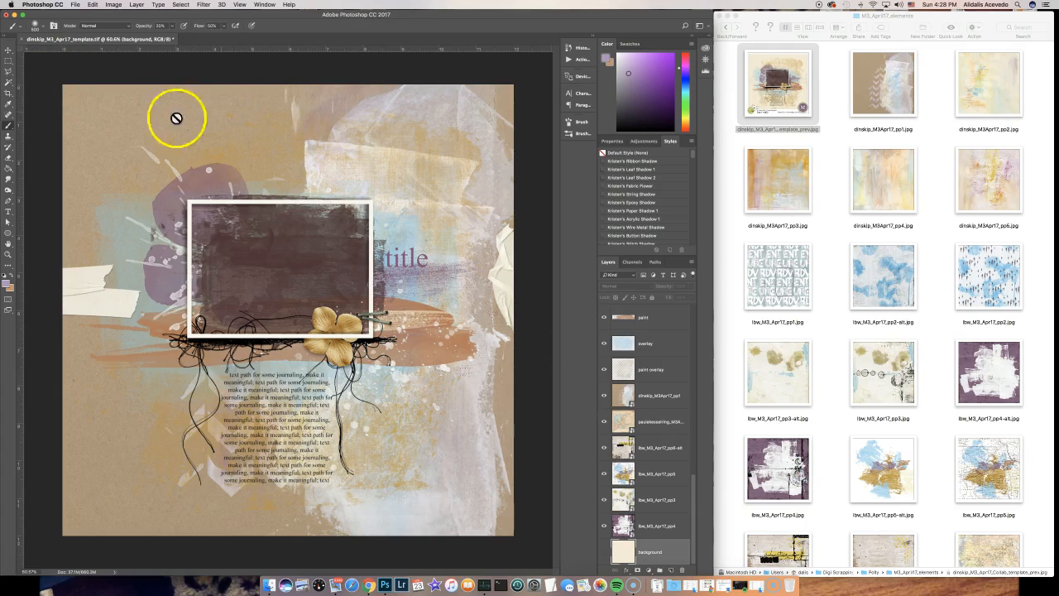
{"action": "mouse_move", "coordinate": [505, 519]}
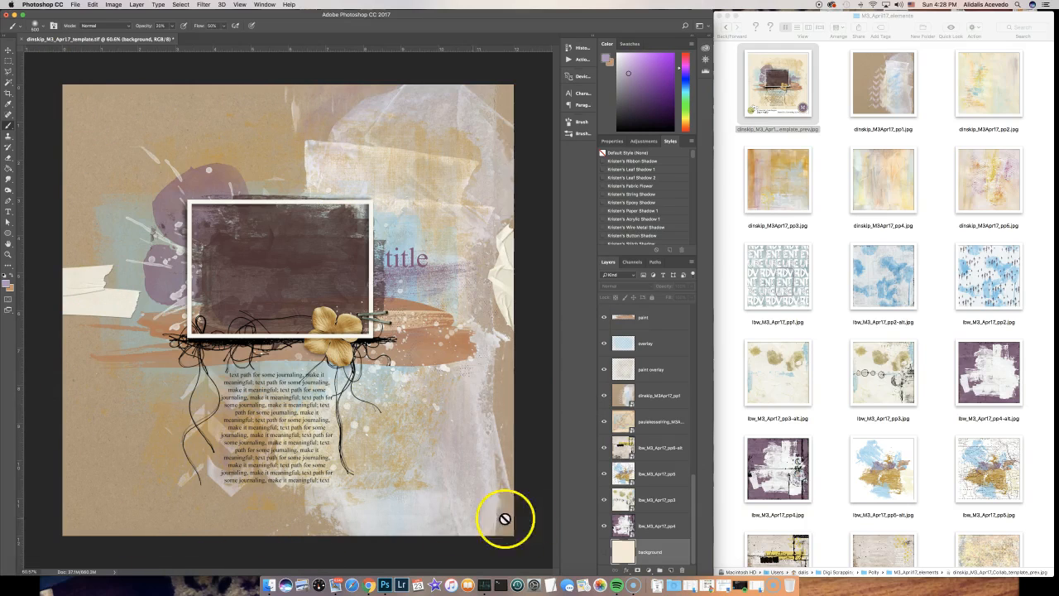
{"action": "mouse_move", "coordinate": [586, 442]}
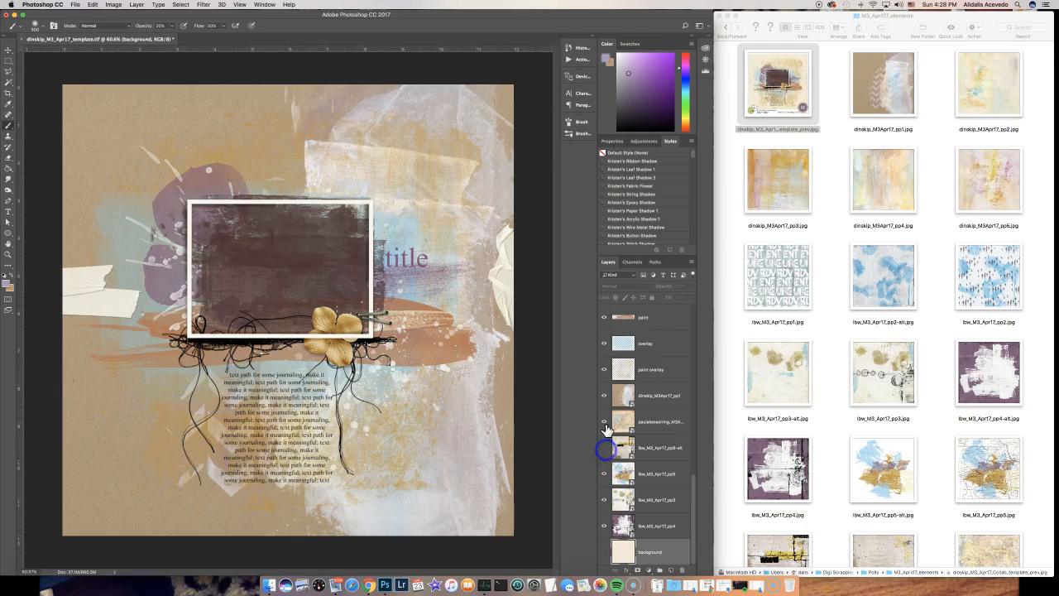
{"action": "left_click", "coordinate": [604, 501]}
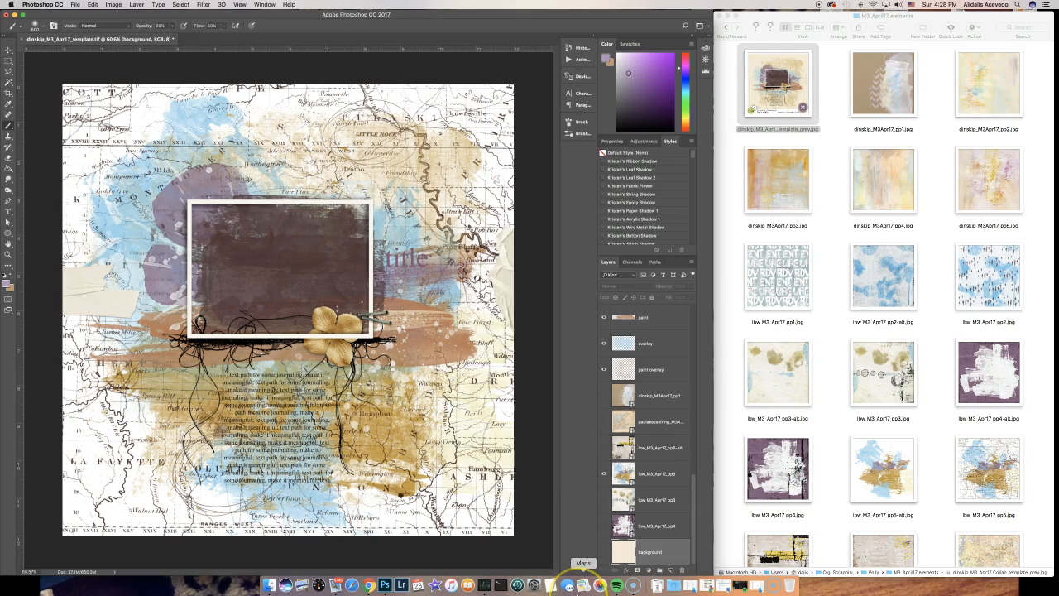
{"action": "mouse_move", "coordinate": [600, 585]}
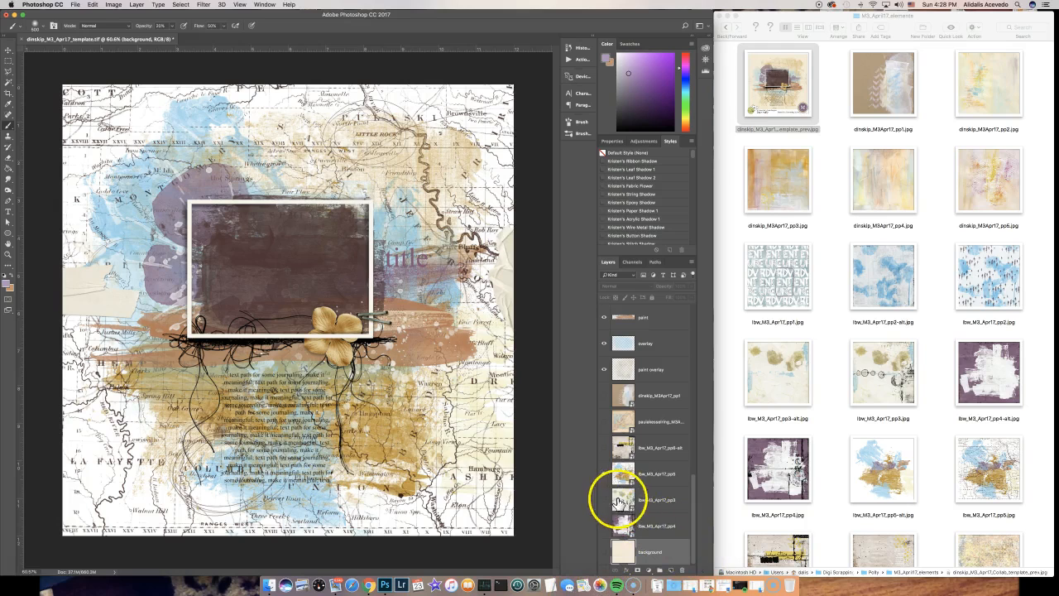
- Show the lbw_M3_Apr17_pp3 typographic paper and set its blend mode to Darken
{"action": "left_click", "coordinate": [654, 474]}
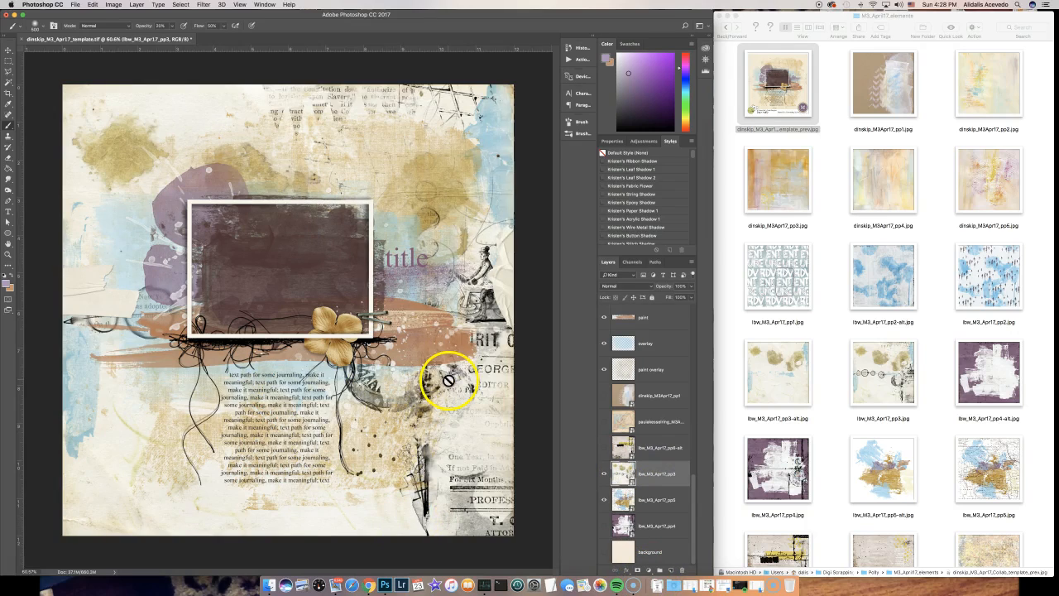
{"action": "mouse_move", "coordinate": [7, 56]}
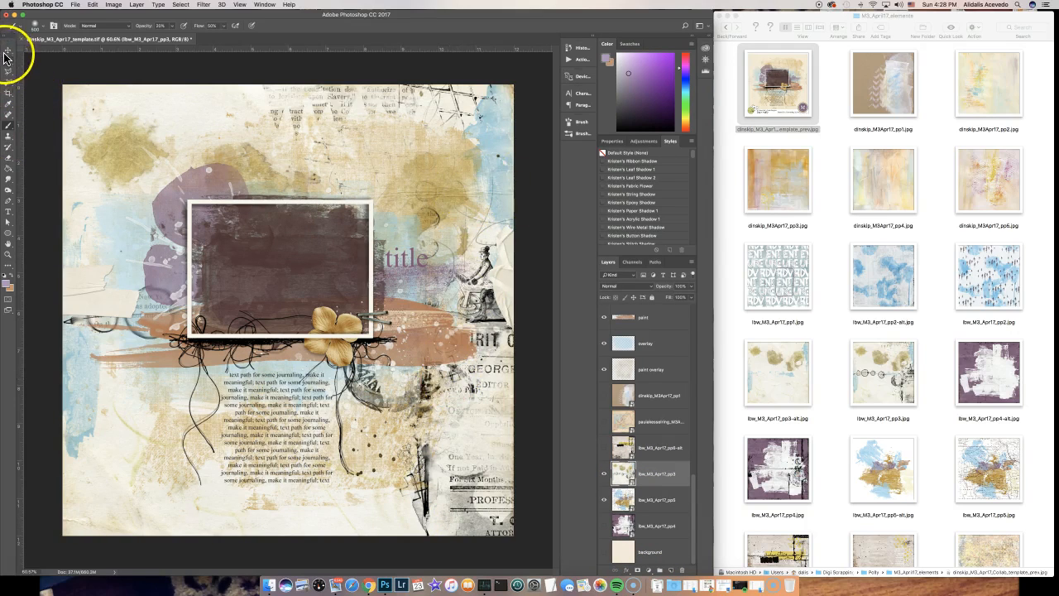
{"action": "left_click", "coordinate": [7, 49]}
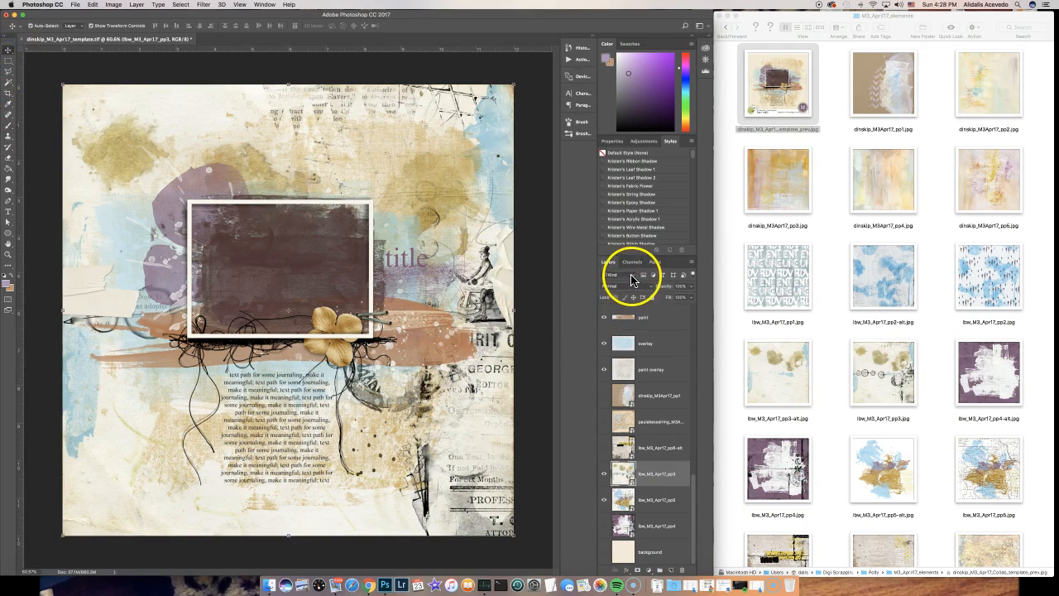
{"action": "left_click", "coordinate": [611, 274]}
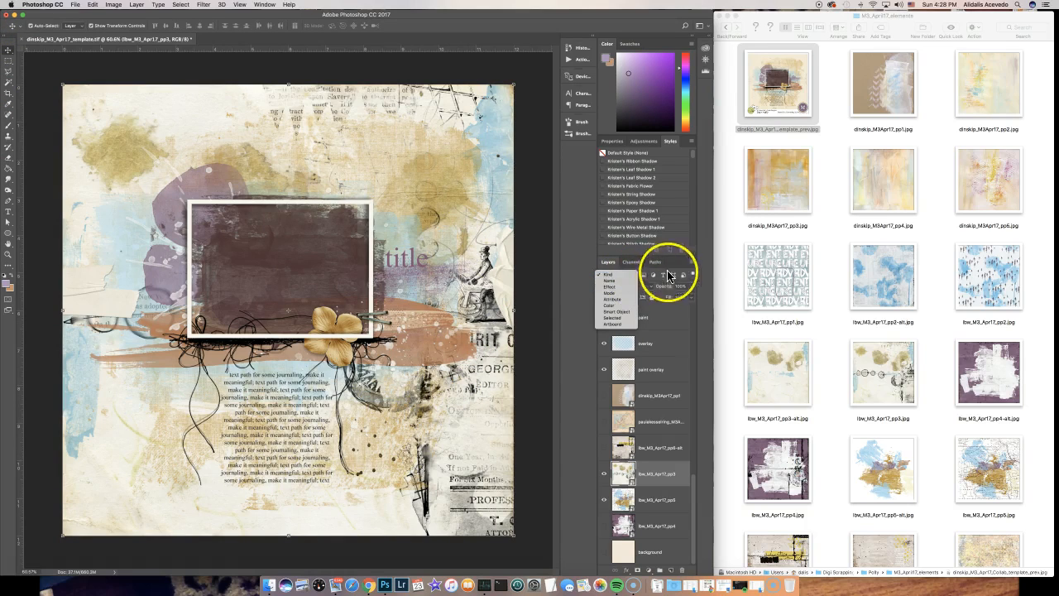
{"action": "left_click", "coordinate": [617, 274]}
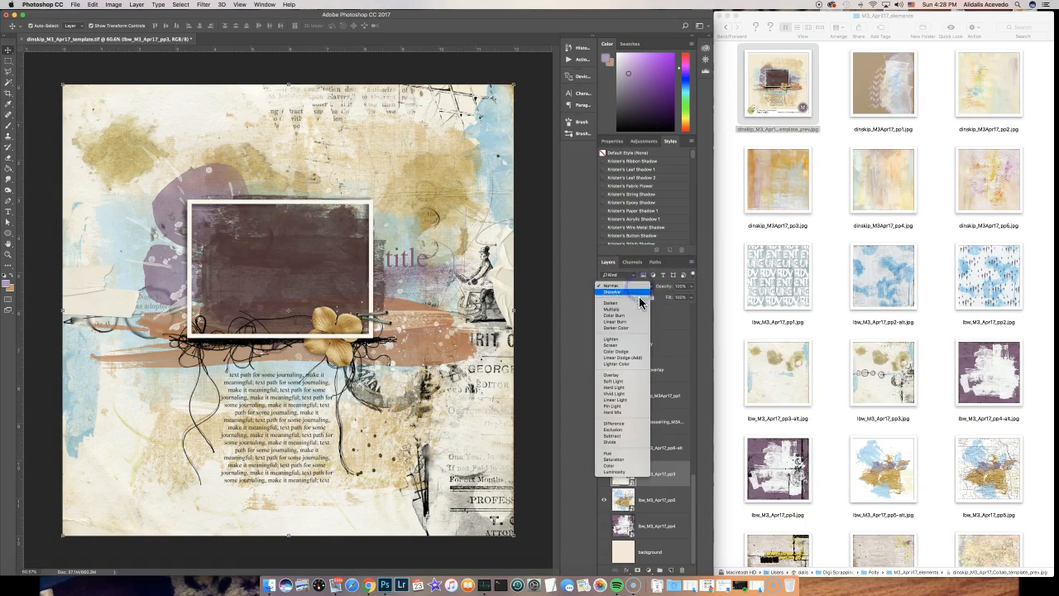
{"action": "left_click", "coordinate": [610, 303]}
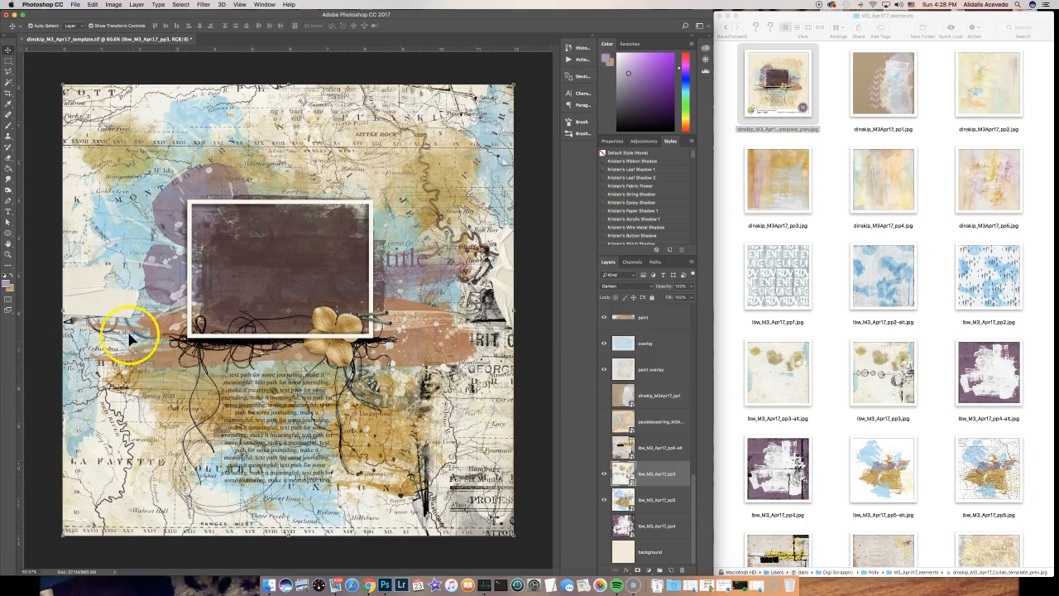
{"action": "left_click", "coordinate": [645, 342]}
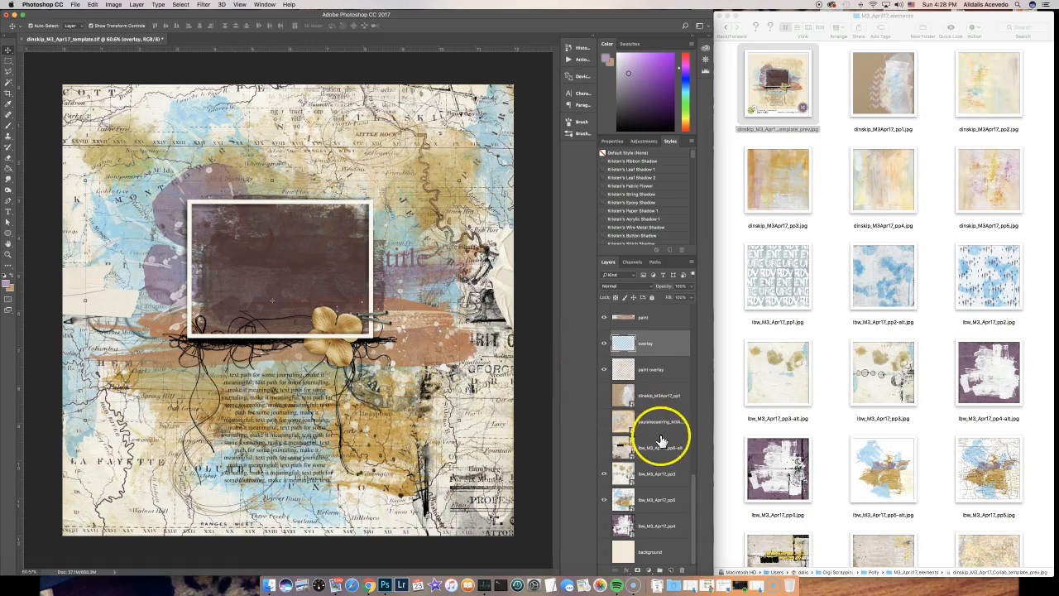
- Drag the pp3 paper down so its wheels and SPIRIT print sit along the bottom
{"action": "left_click", "coordinate": [656, 473]}
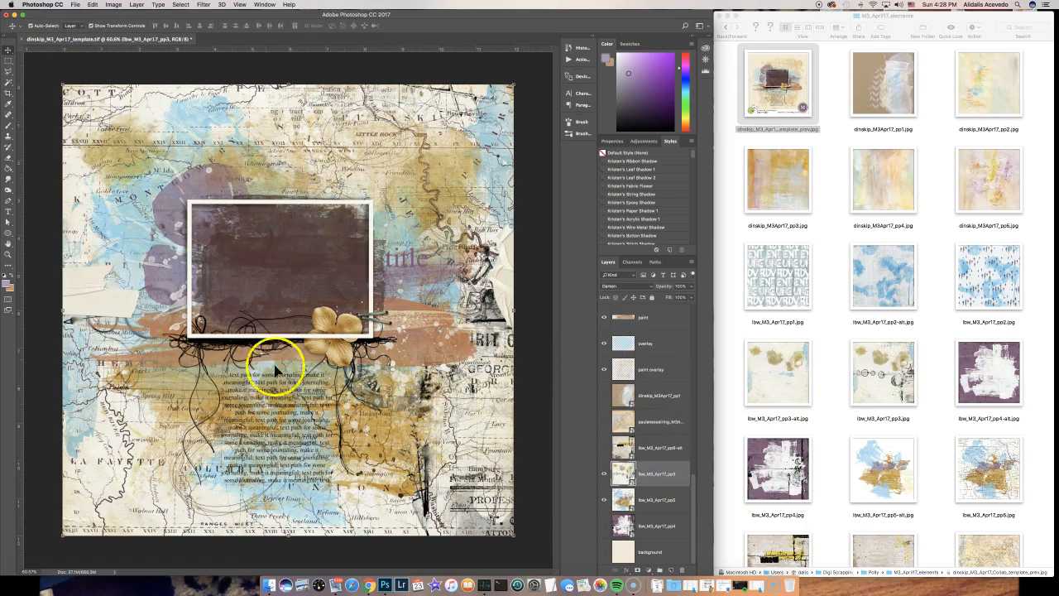
{"action": "mouse_move", "coordinate": [497, 463]}
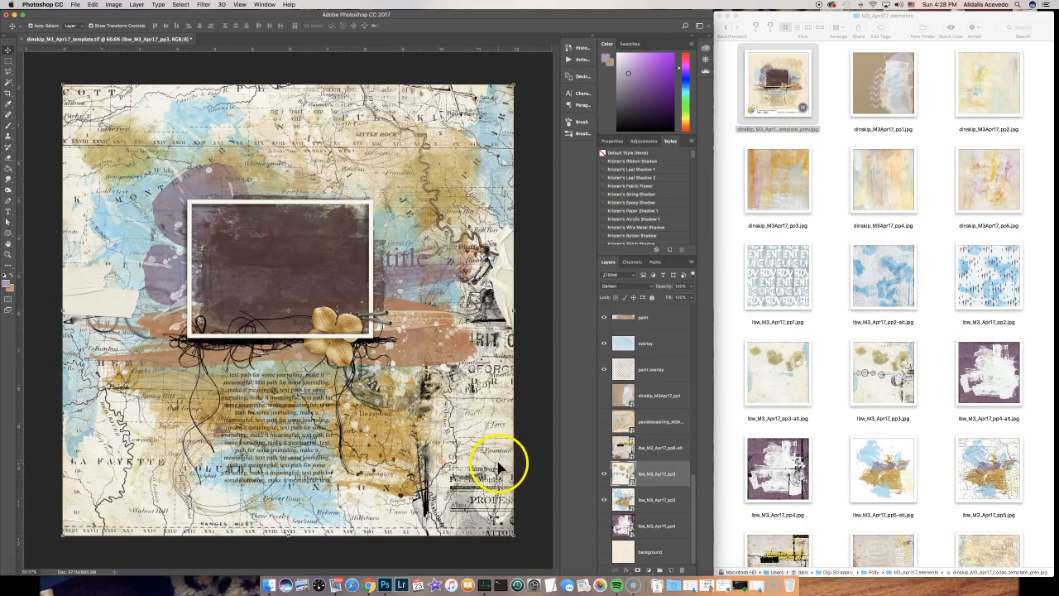
{"action": "mouse_move", "coordinate": [341, 410]}
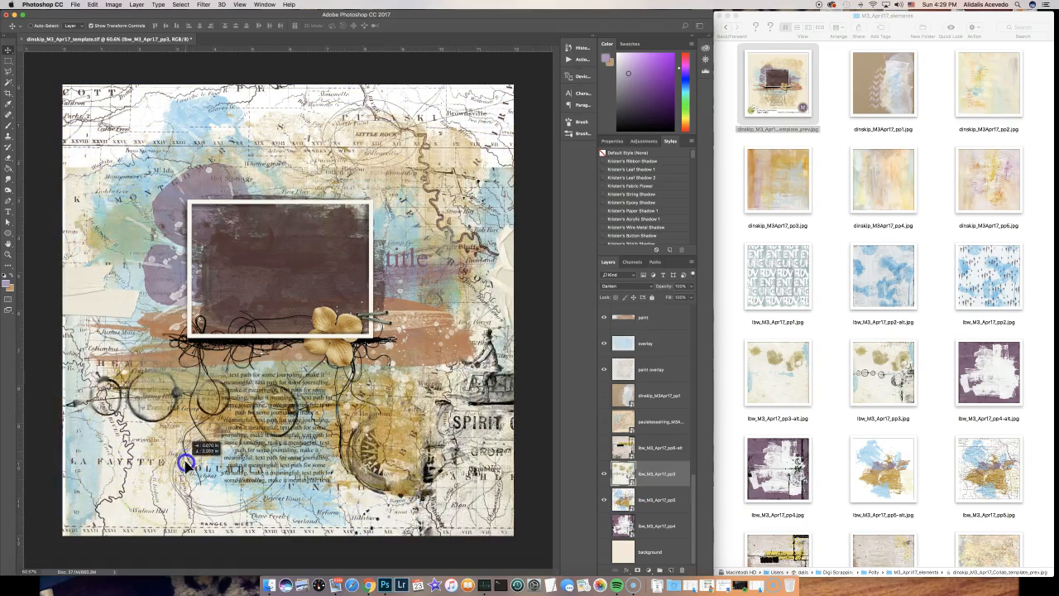
{"action": "left_click_drag", "start_coordinate": [186, 463], "coordinate": [198, 385]}
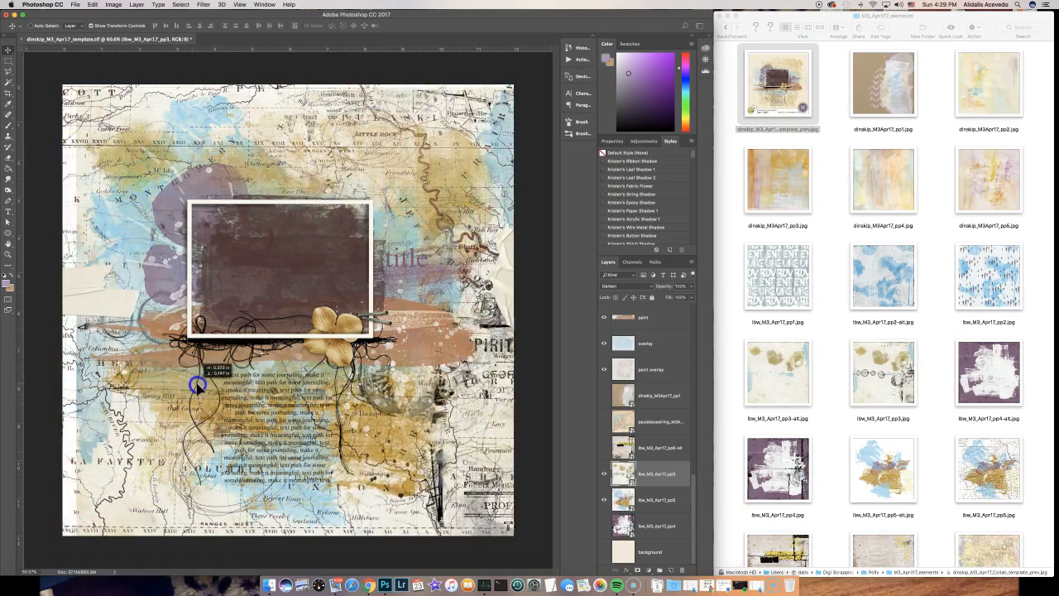
{"action": "left_click_drag", "start_coordinate": [199, 385], "coordinate": [184, 389]}
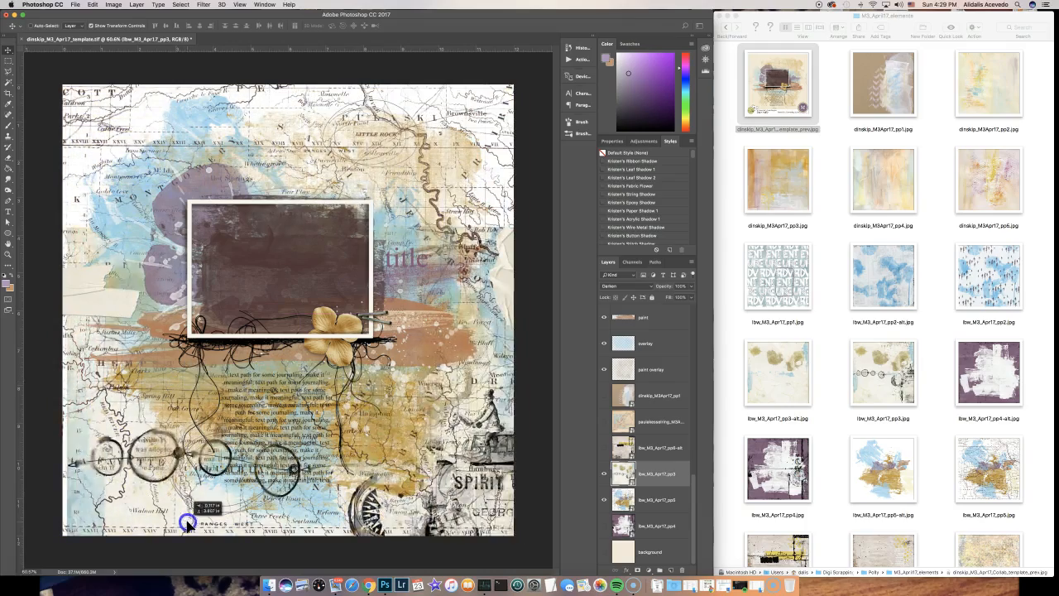
{"action": "left_click_drag", "start_coordinate": [189, 524], "coordinate": [205, 350]}
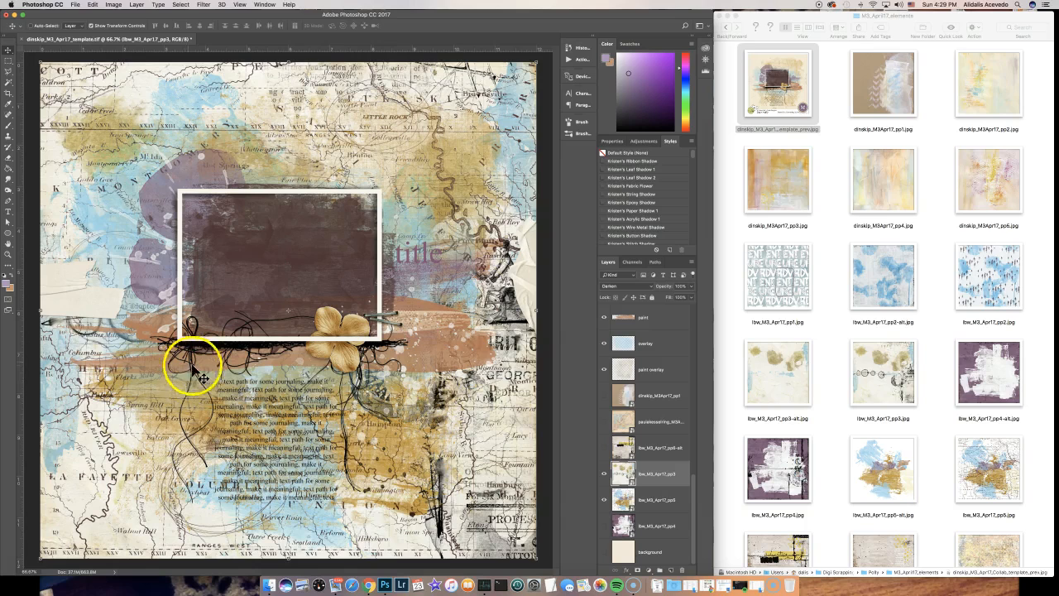
{"action": "mouse_move", "coordinate": [93, 322]}
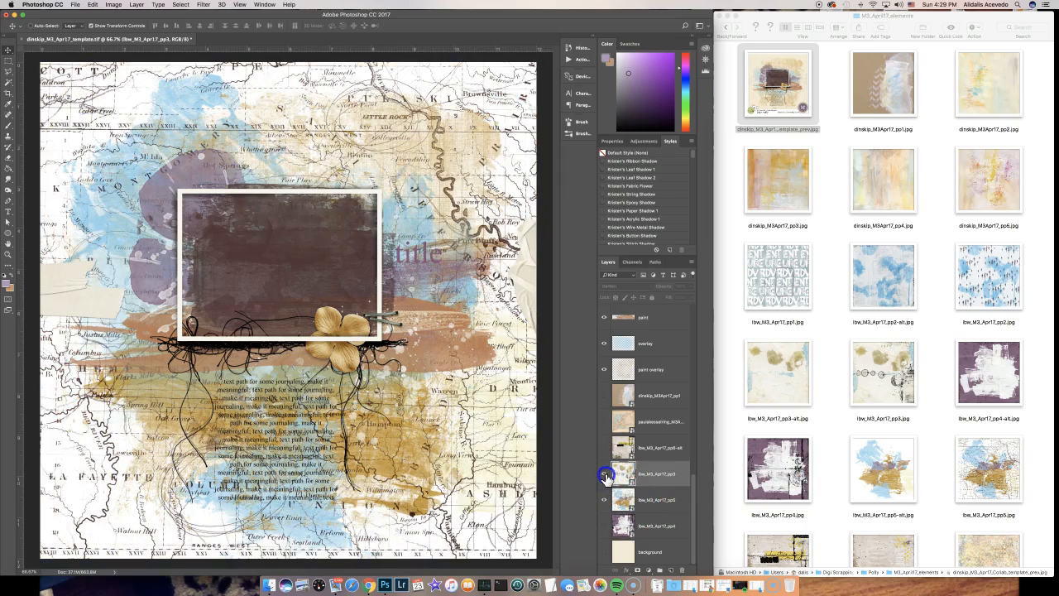
{"action": "left_click", "coordinate": [604, 473]}
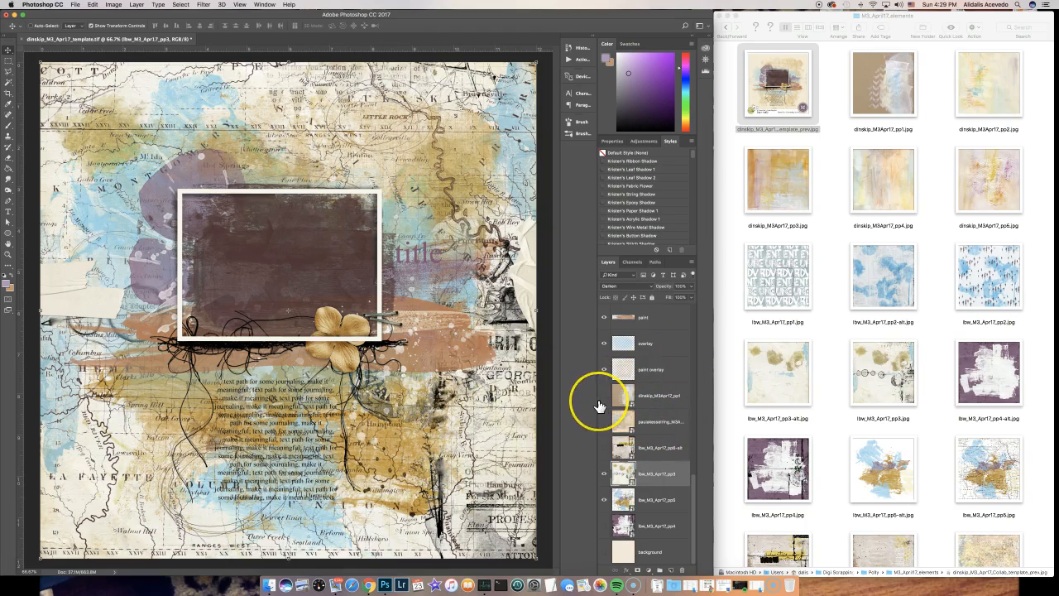
{"action": "mouse_move", "coordinate": [600, 406]}
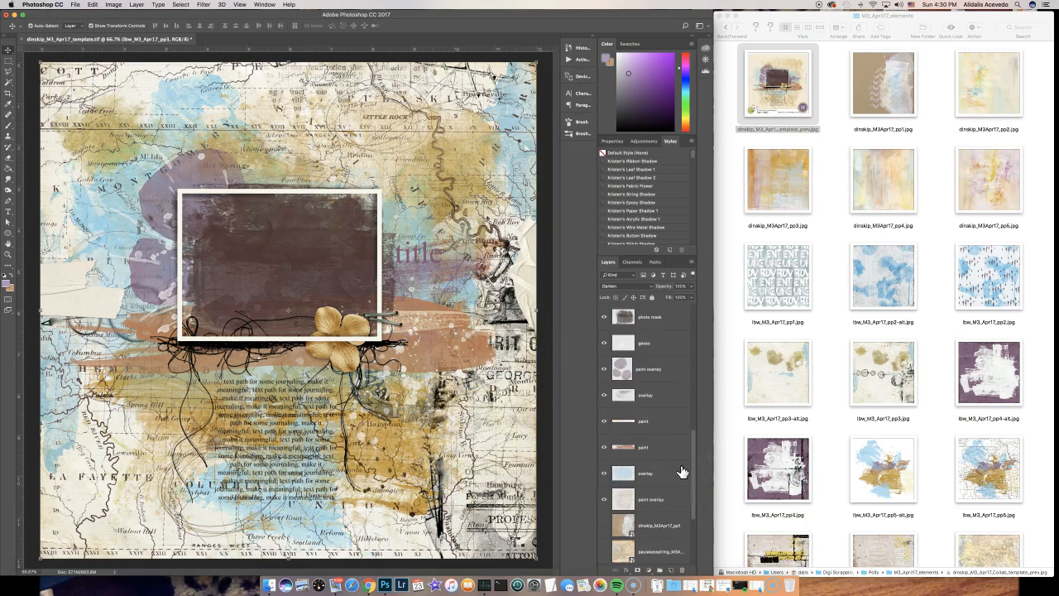
- Select the paint overlay layer and scroll Finder to the lynnemarie solid papers
{"action": "left_click", "coordinate": [650, 370]}
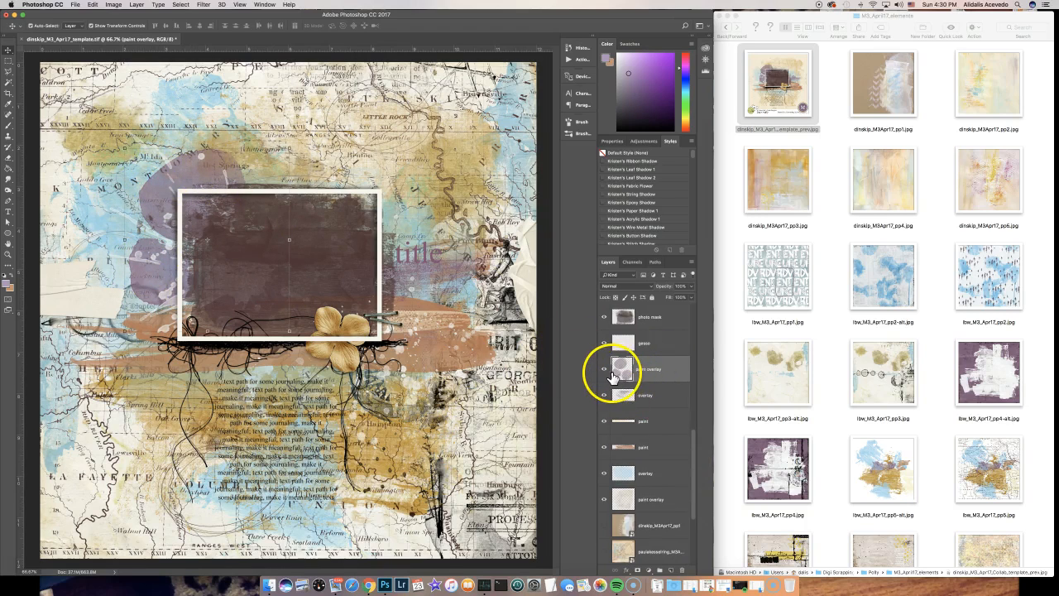
{"action": "mouse_move", "coordinate": [795, 348]}
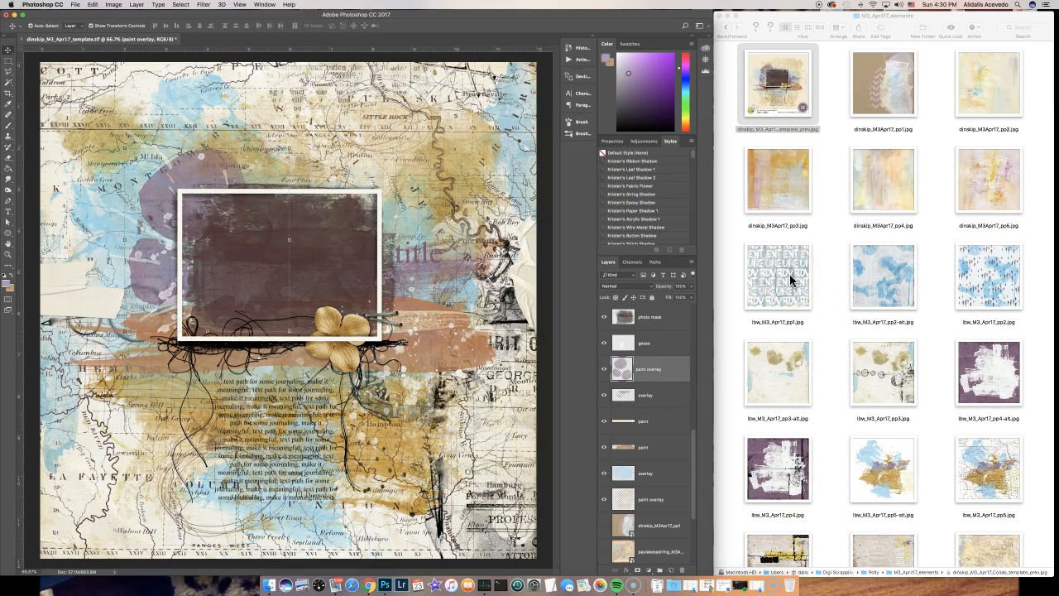
{"action": "scroll", "scroll_direction": "down", "scroll_amount": 3}
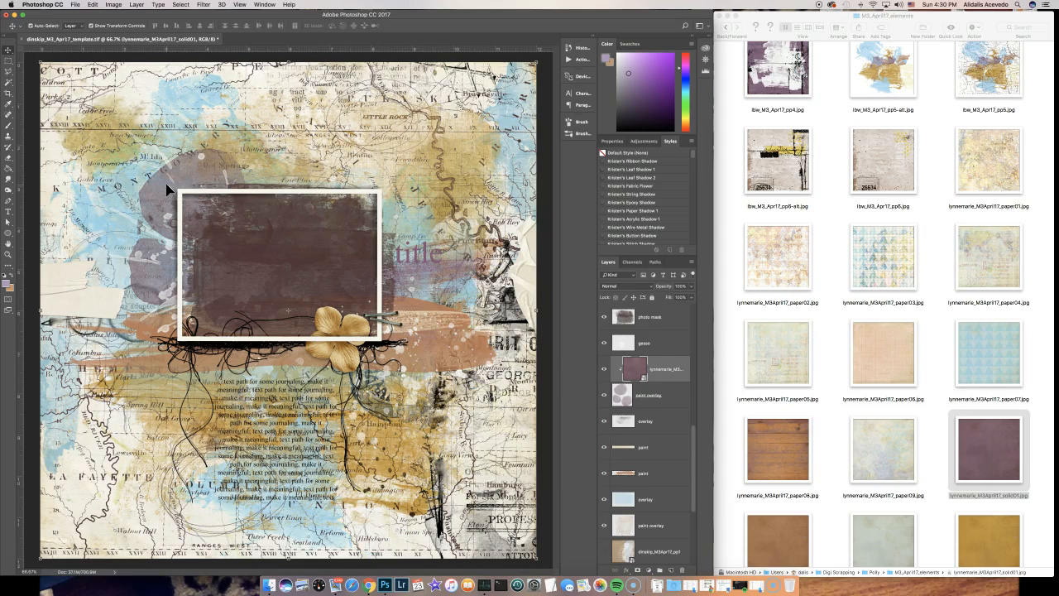
{"action": "mouse_move", "coordinate": [265, 339]}
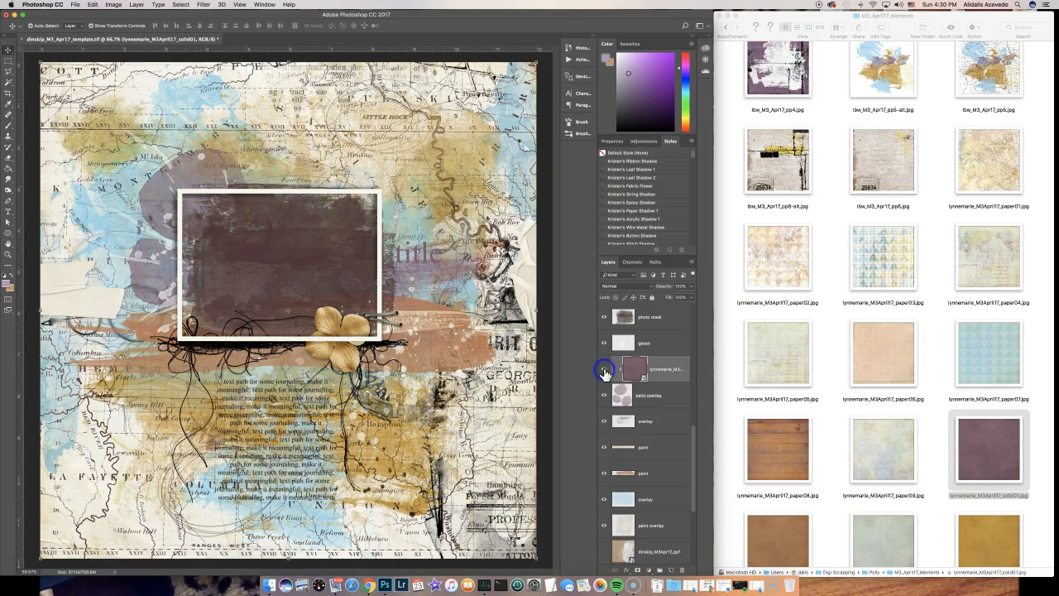
- Show the solid01 purple paper and move it above the paint overlay layer
{"action": "left_click", "coordinate": [604, 370]}
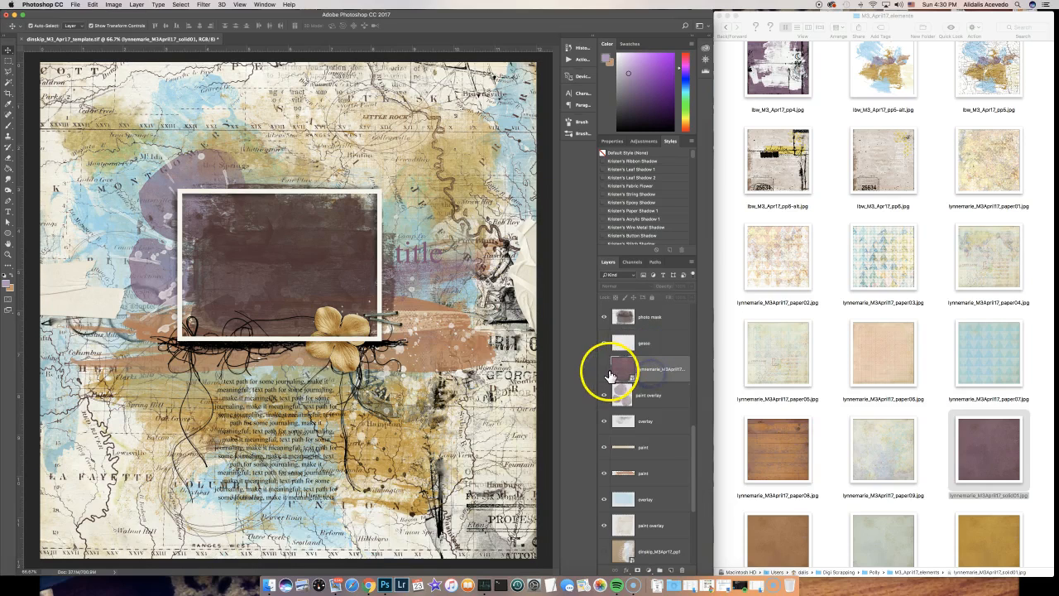
{"action": "left_click", "coordinate": [604, 369]}
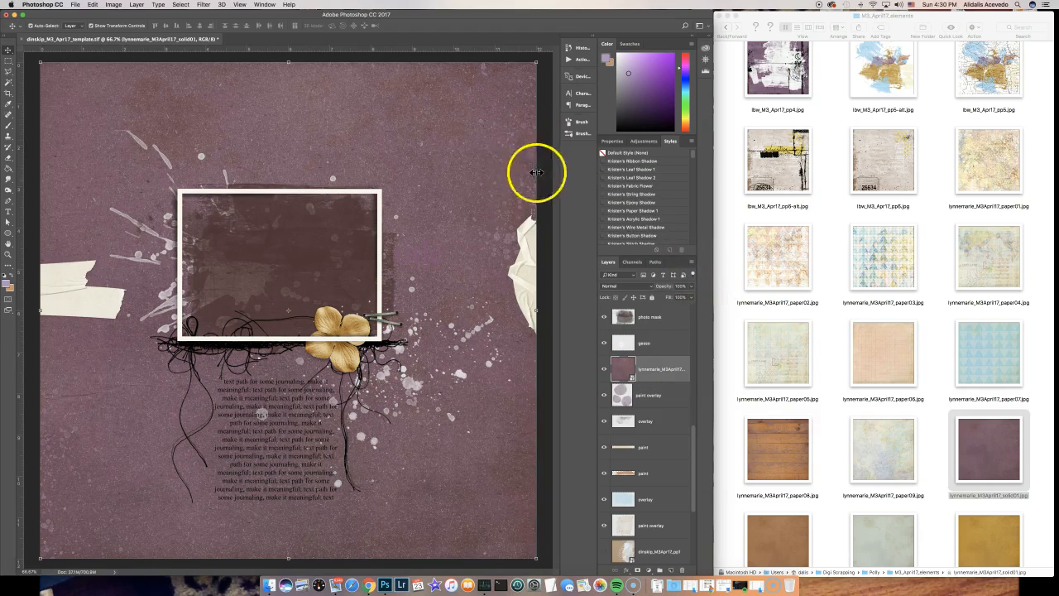
{"action": "mouse_move", "coordinate": [112, 299]}
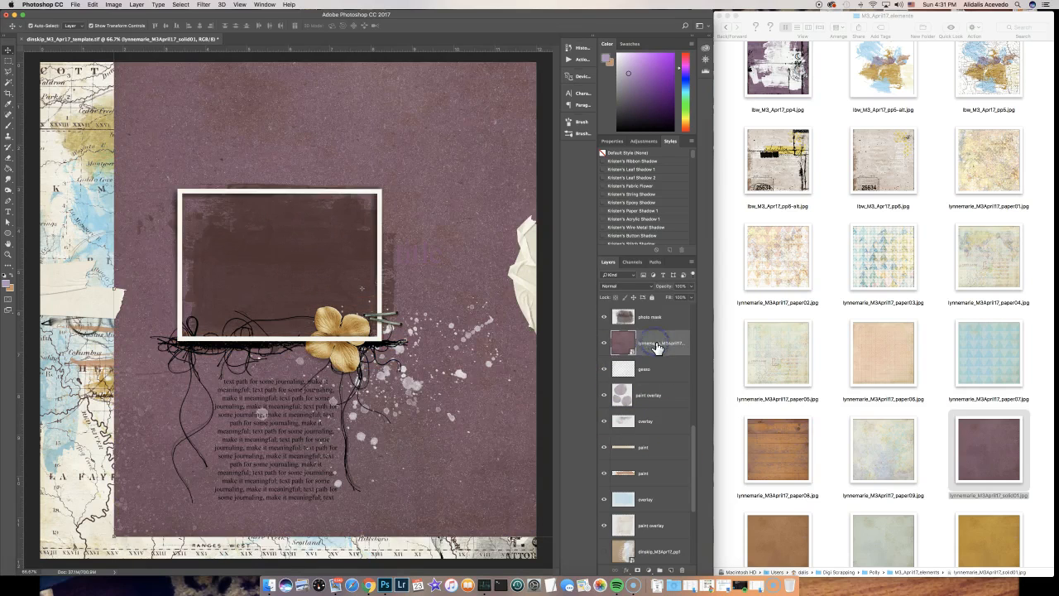
{"action": "left_click_drag", "start_coordinate": [649, 342], "coordinate": [650, 369]}
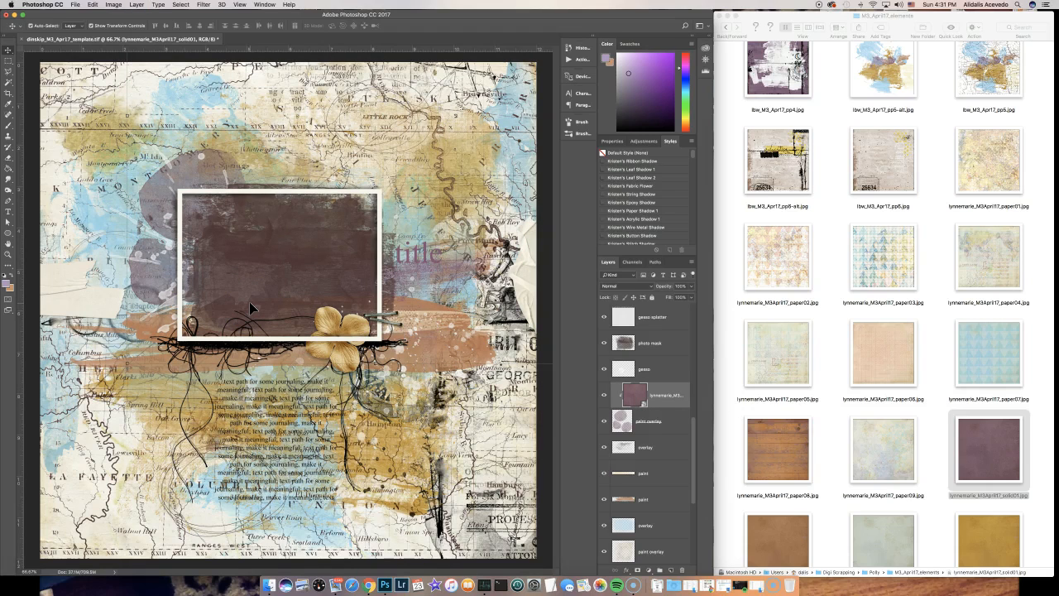
{"action": "mouse_move", "coordinate": [536, 470]}
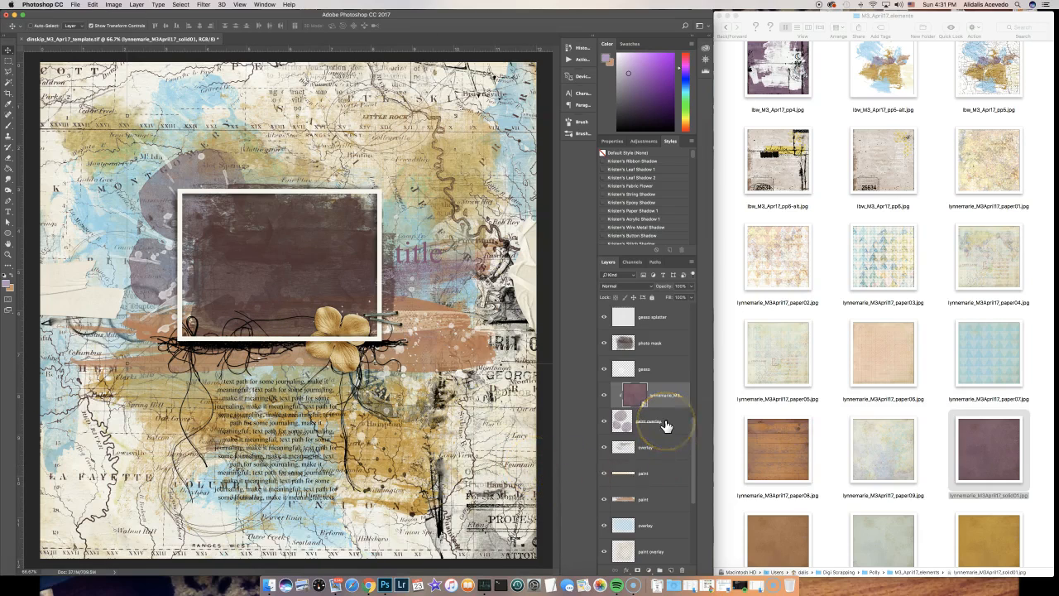
{"action": "left_click", "coordinate": [649, 395]}
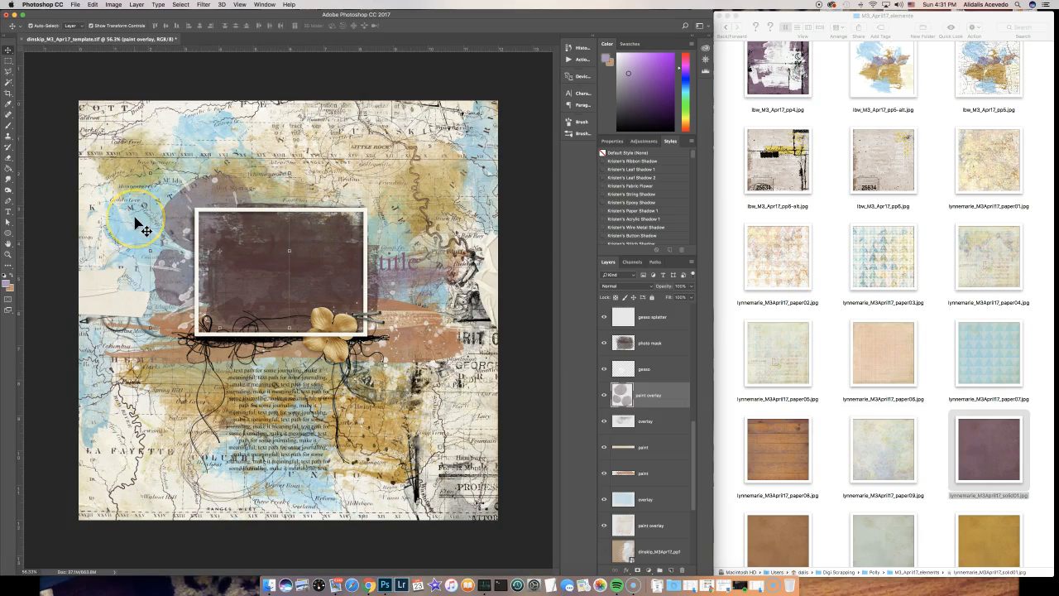
- Commit placement of the blue triangle lynnemarie_M3Apr17_paper07 paper
{"action": "left_click", "coordinate": [645, 499]}
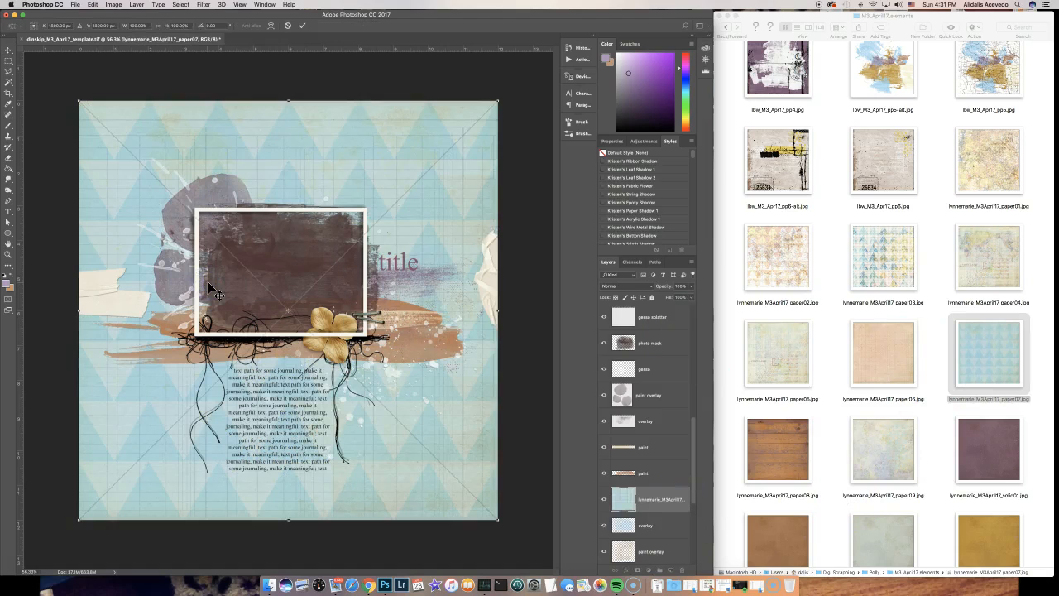
{"action": "left_click", "coordinate": [9, 49]}
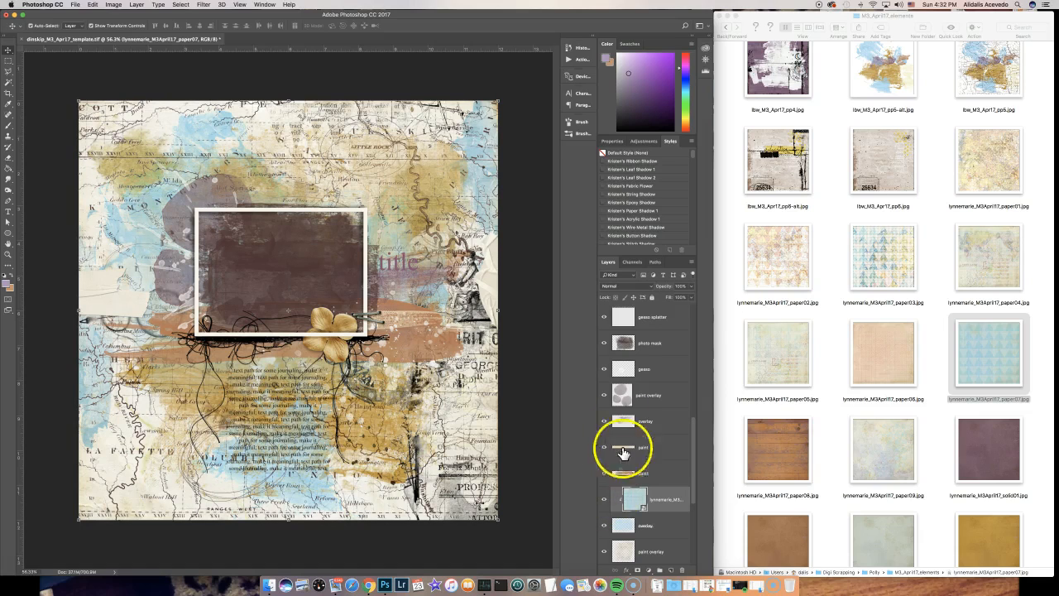
- Set the blue paper07 layer to Multiply and toggle its visibility to compare
{"action": "left_click", "coordinate": [624, 286]}
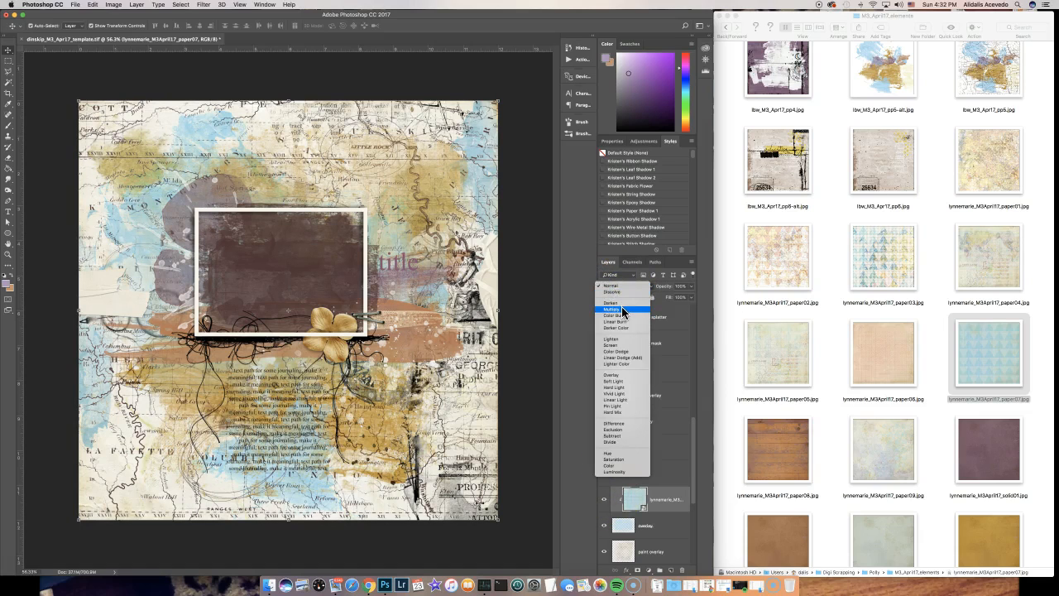
{"action": "left_click", "coordinate": [613, 309]}
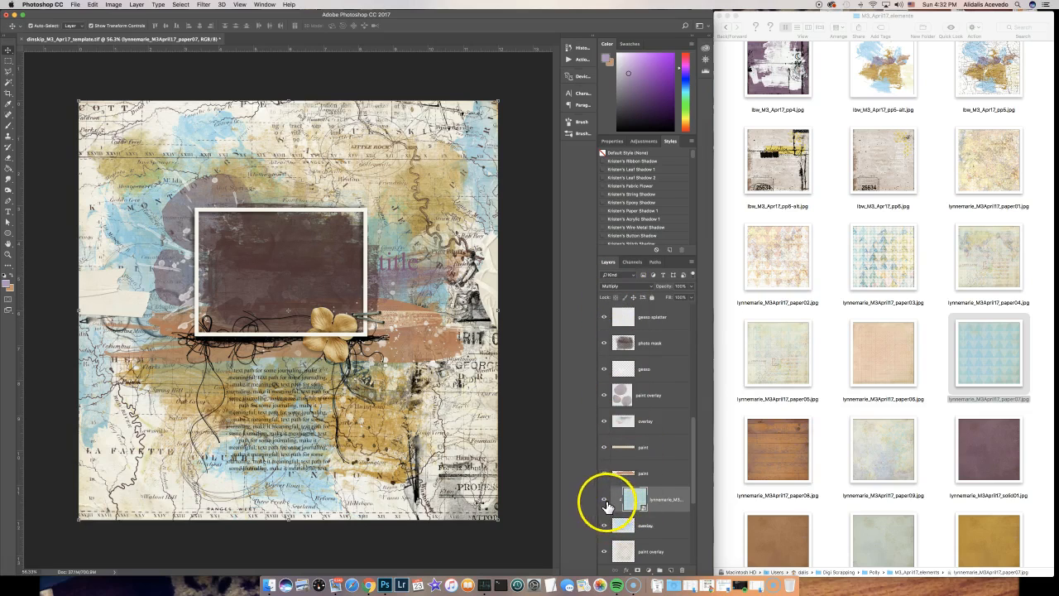
{"action": "left_click", "coordinate": [634, 499]}
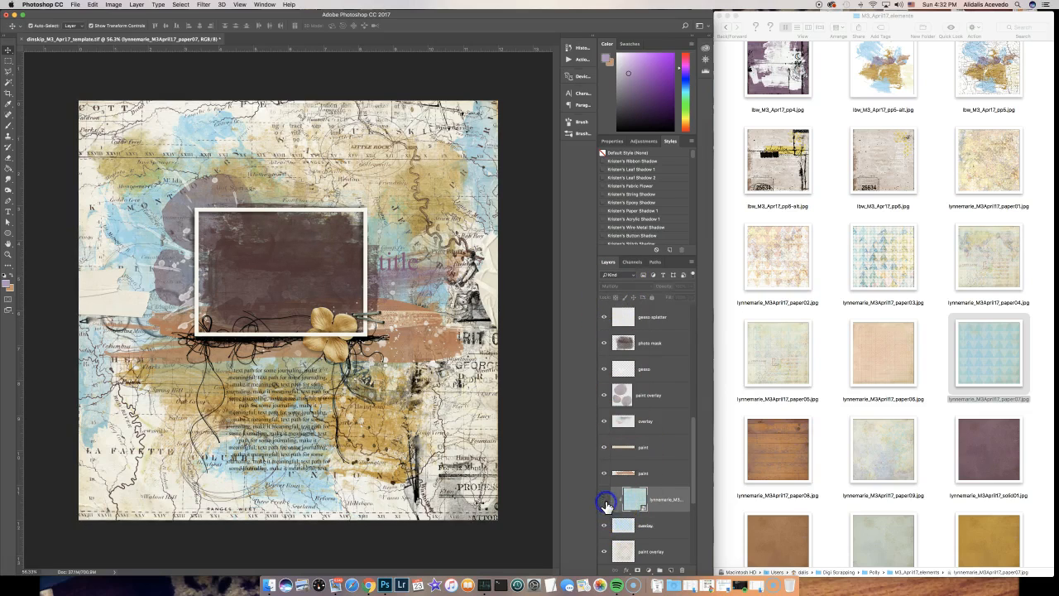
{"action": "left_click", "coordinate": [619, 285]}
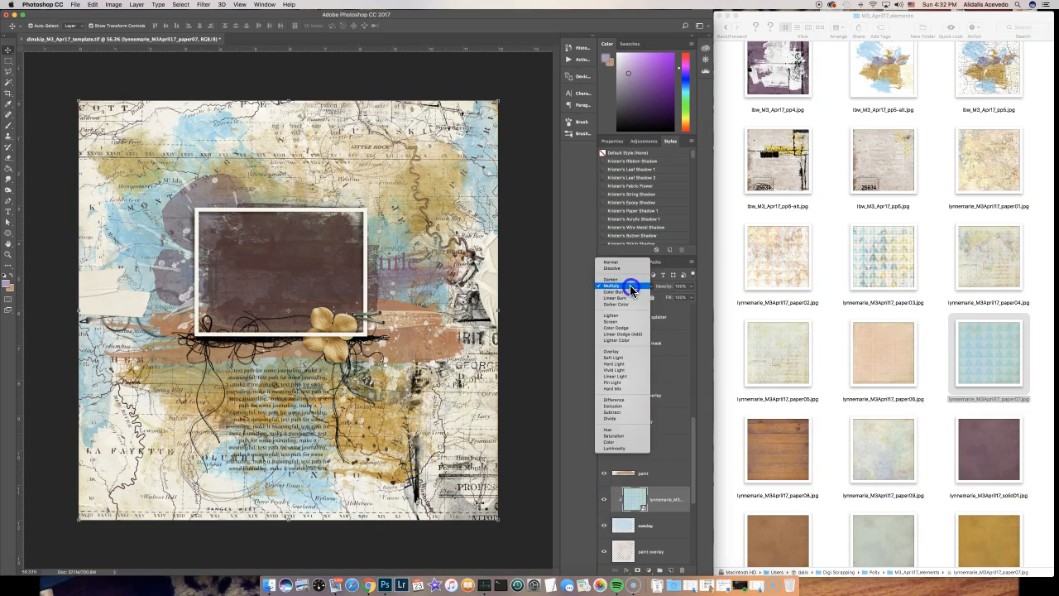
- Try Color Burn, Linear Burn and Darken blend modes on the blue paper
{"action": "left_click", "coordinate": [616, 291]}
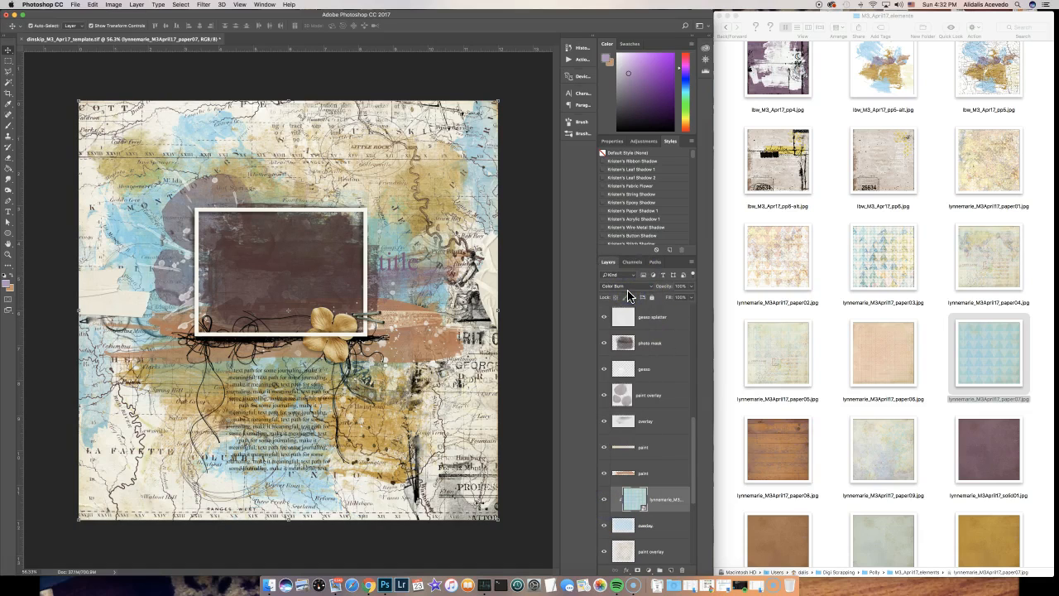
{"action": "left_click", "coordinate": [629, 285]}
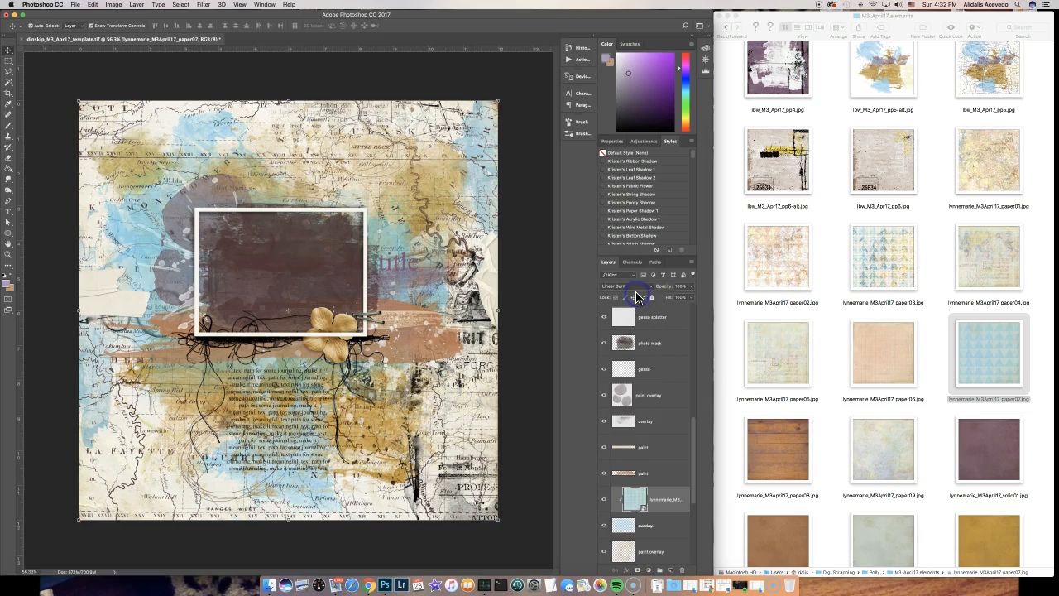
{"action": "left_click", "coordinate": [617, 286]}
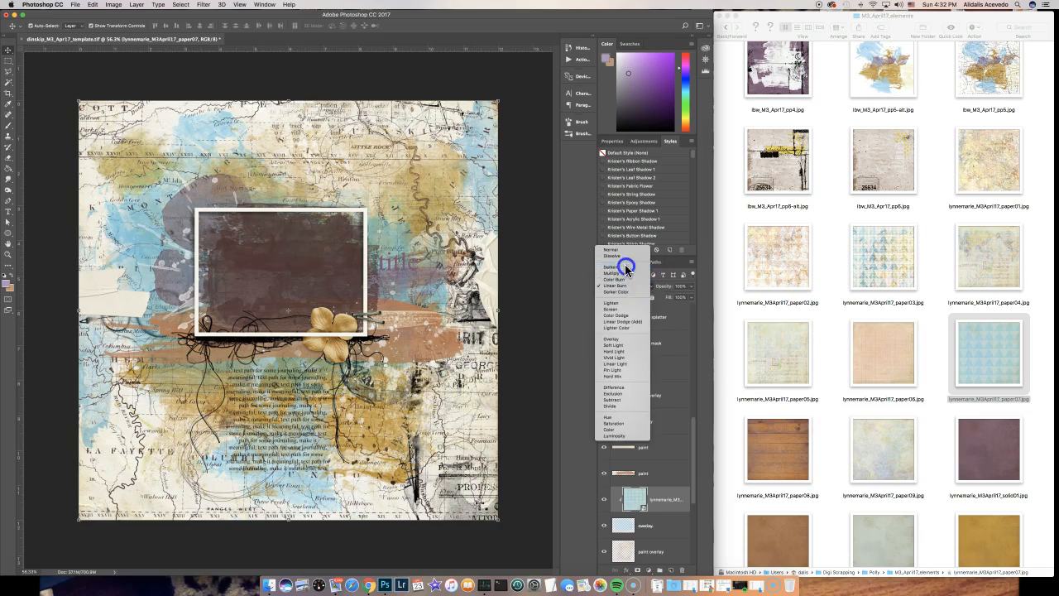
{"action": "left_click", "coordinate": [613, 266]}
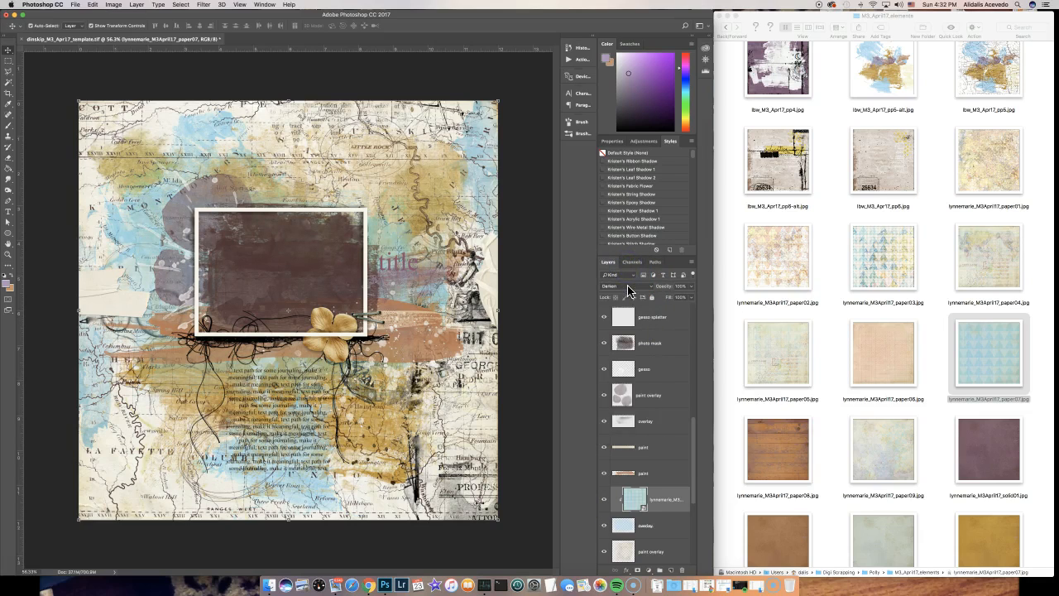
{"action": "left_click", "coordinate": [621, 286]}
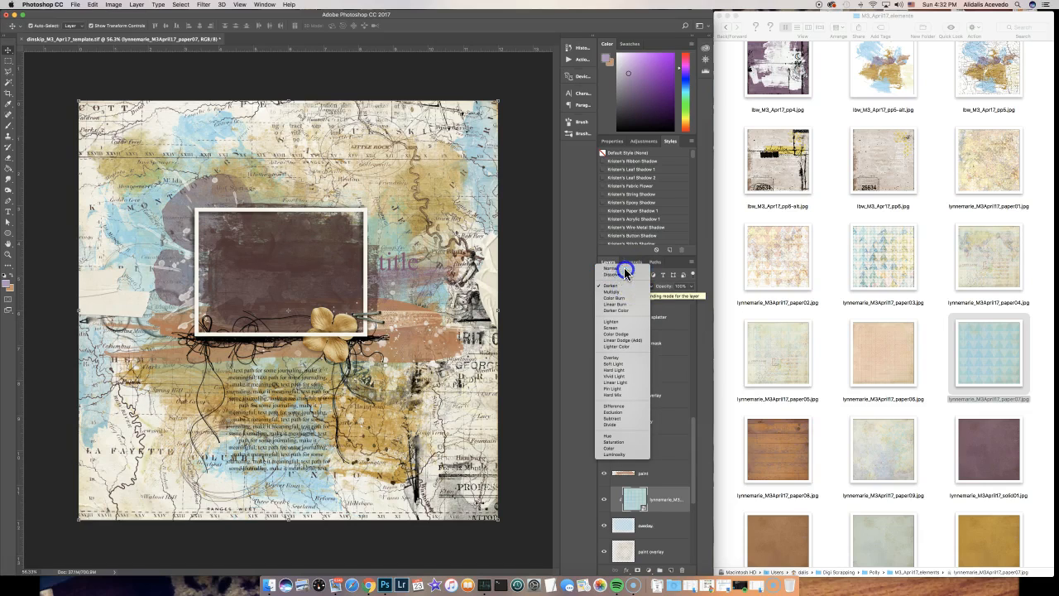
{"action": "left_click", "coordinate": [612, 267]}
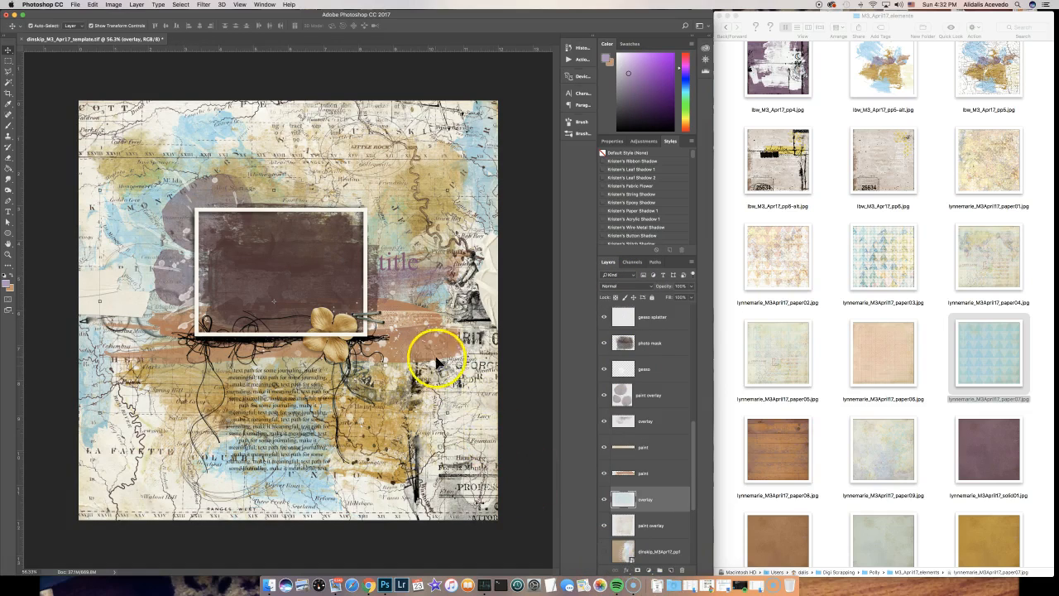
{"action": "left_click", "coordinate": [646, 472]}
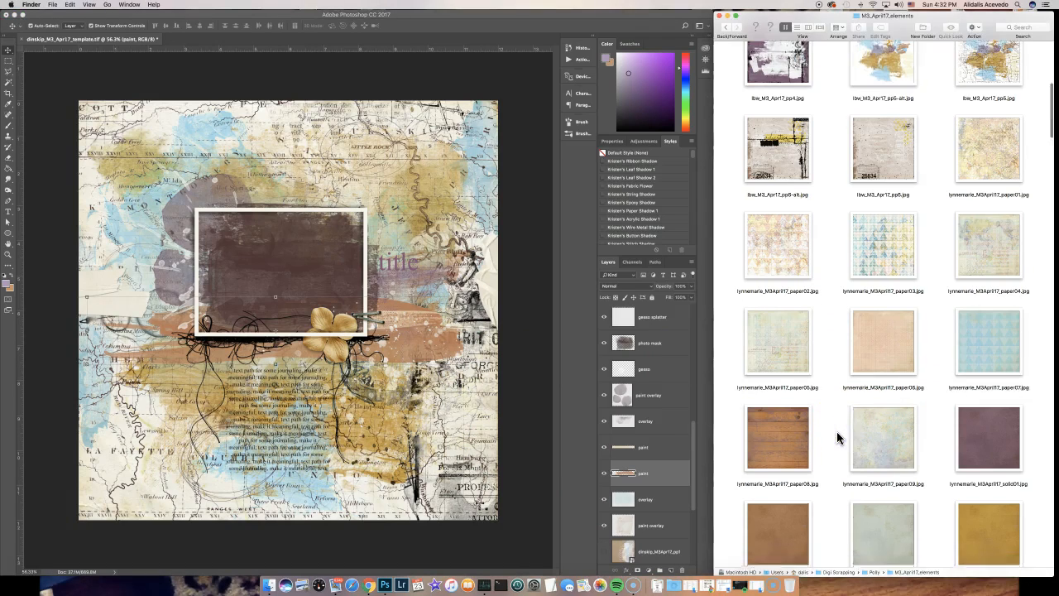
{"action": "scroll", "scroll_direction": "down", "scroll_amount": 3}
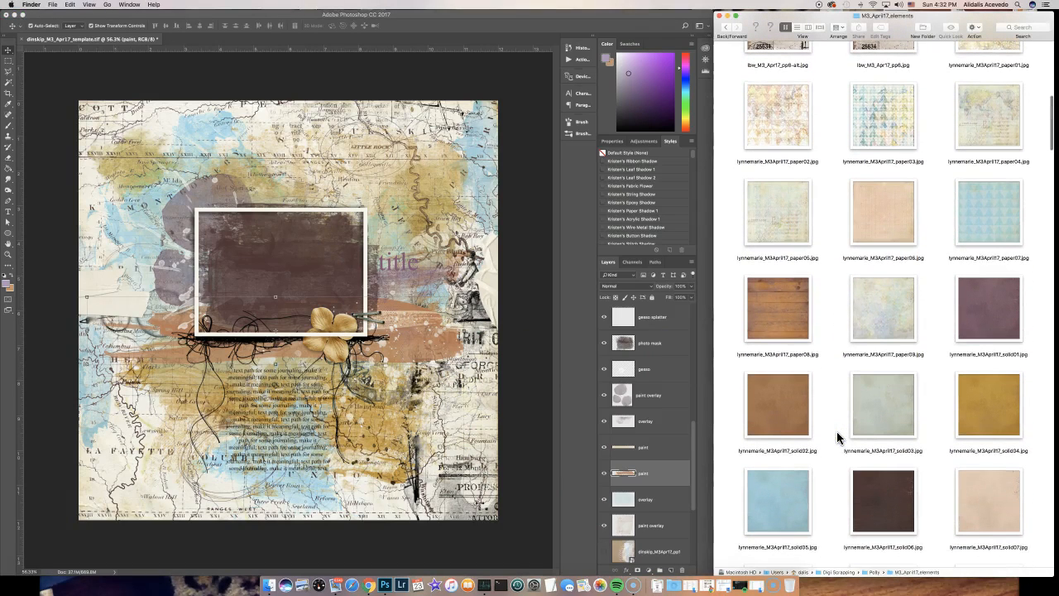
{"action": "left_click", "coordinate": [777, 309]}
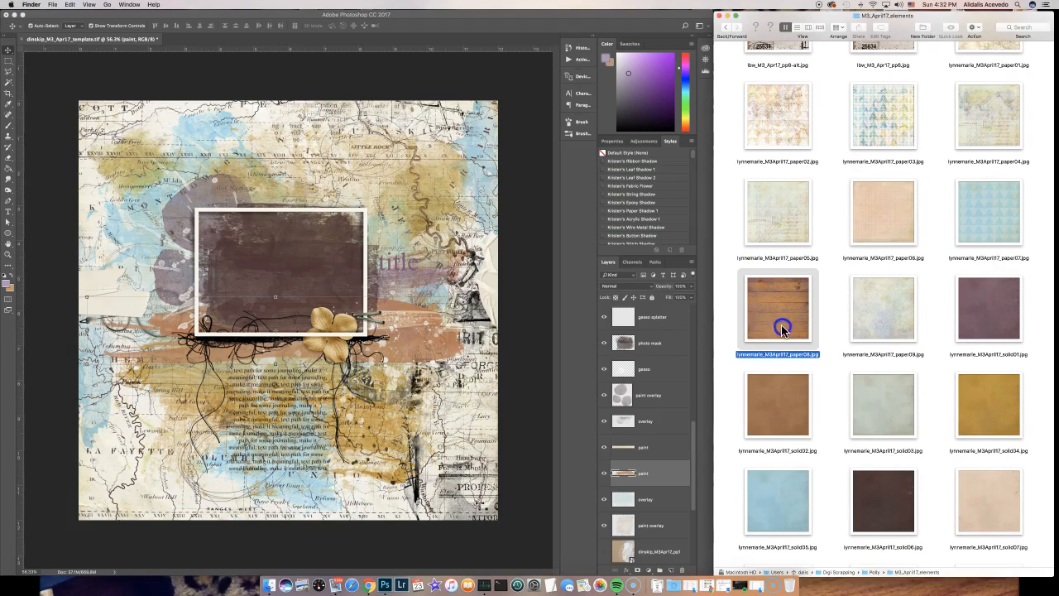
{"action": "double_click", "coordinate": [778, 308]}
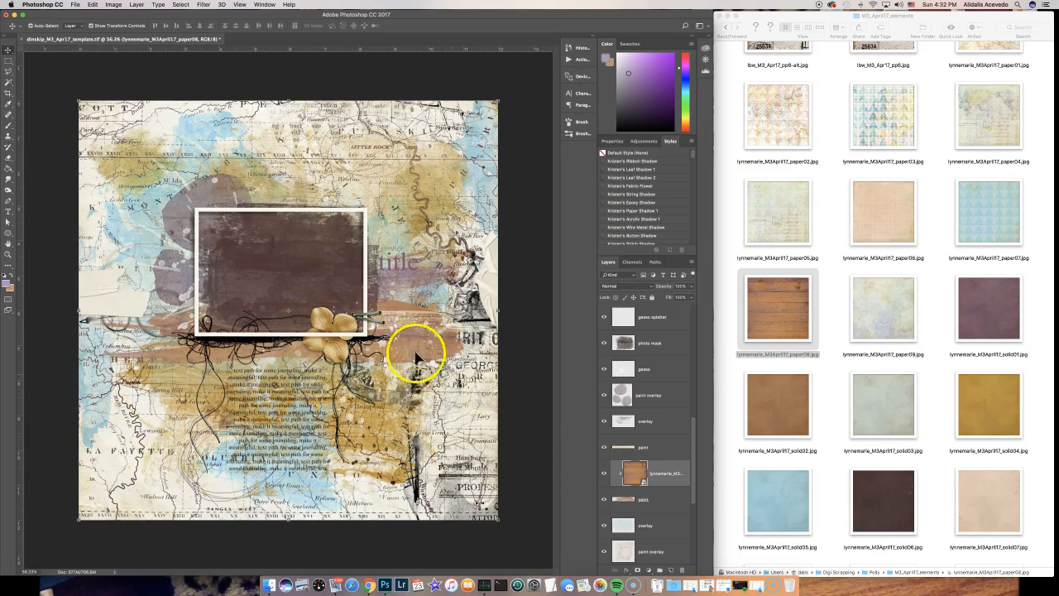
{"action": "mouse_move", "coordinate": [187, 219]}
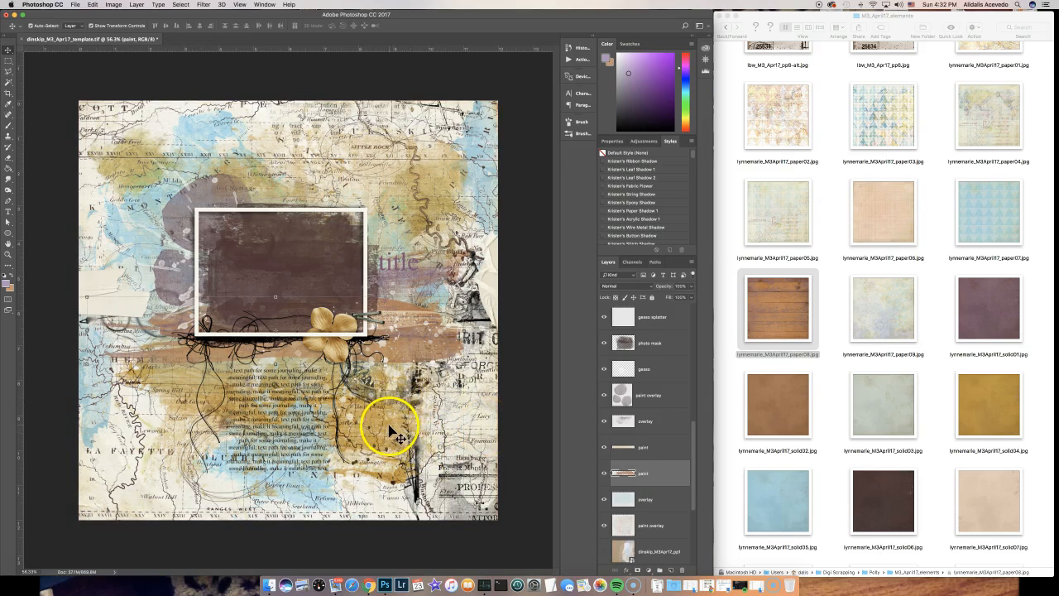
{"action": "mouse_move", "coordinate": [823, 463]}
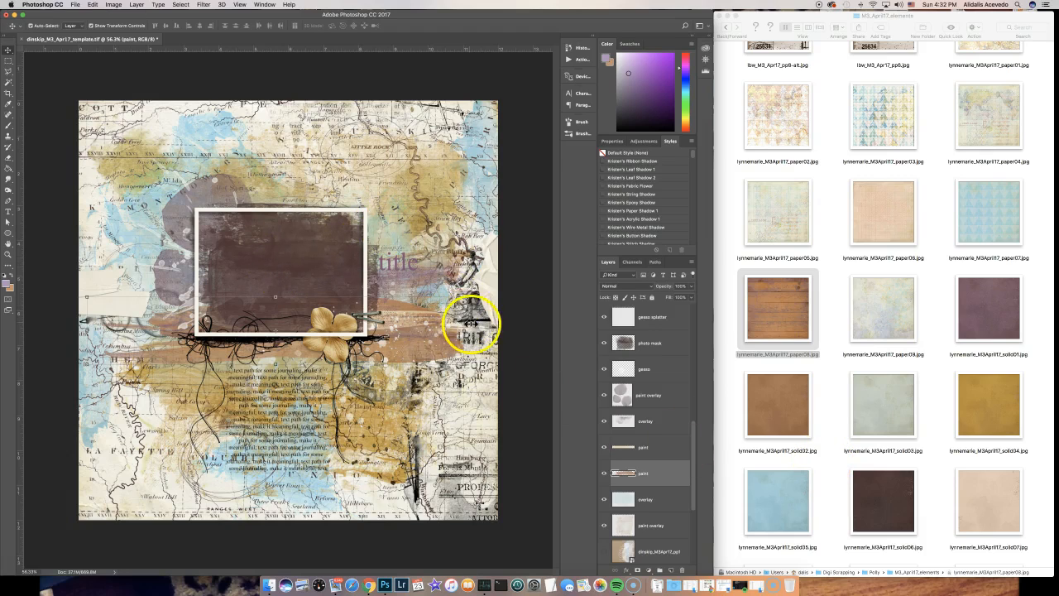
{"action": "mouse_move", "coordinate": [452, 322]}
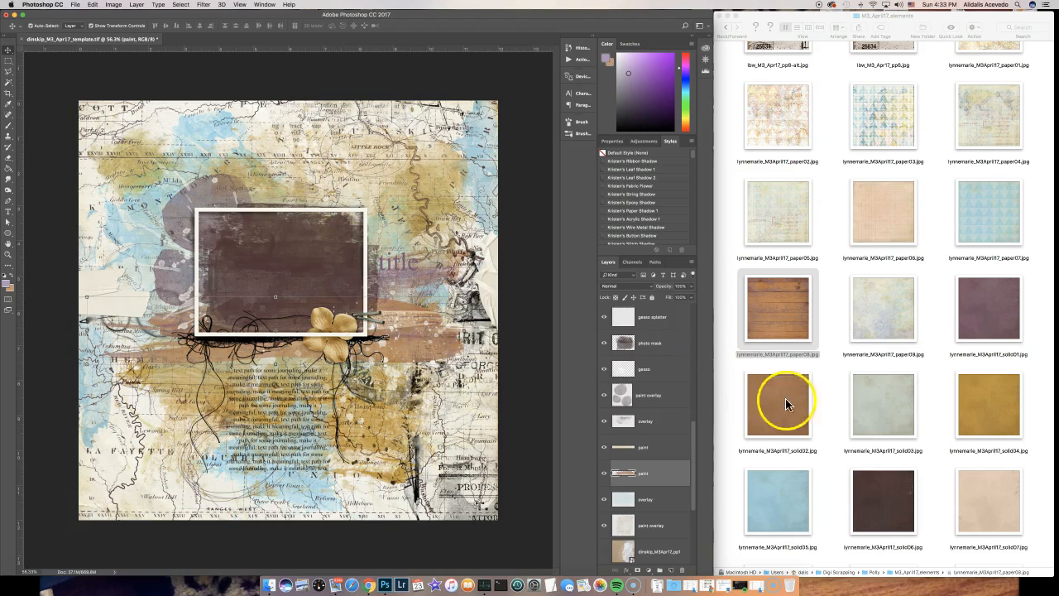
{"action": "scroll", "scroll_direction": "down", "scroll_amount": 3}
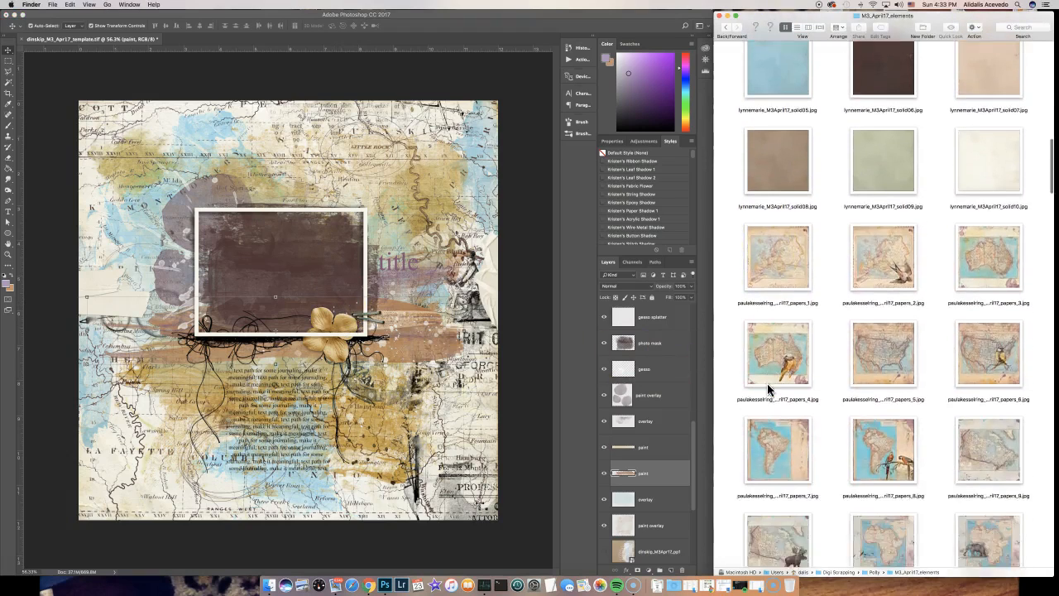
{"action": "scroll", "scroll_direction": "down", "scroll_amount": 3}
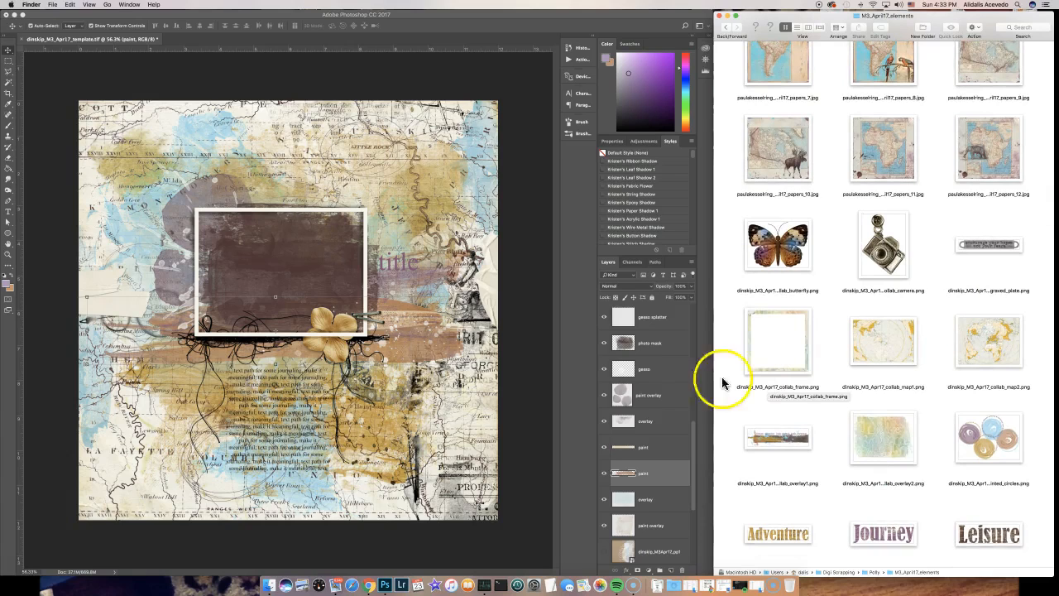
{"action": "mouse_move", "coordinate": [882, 402]}
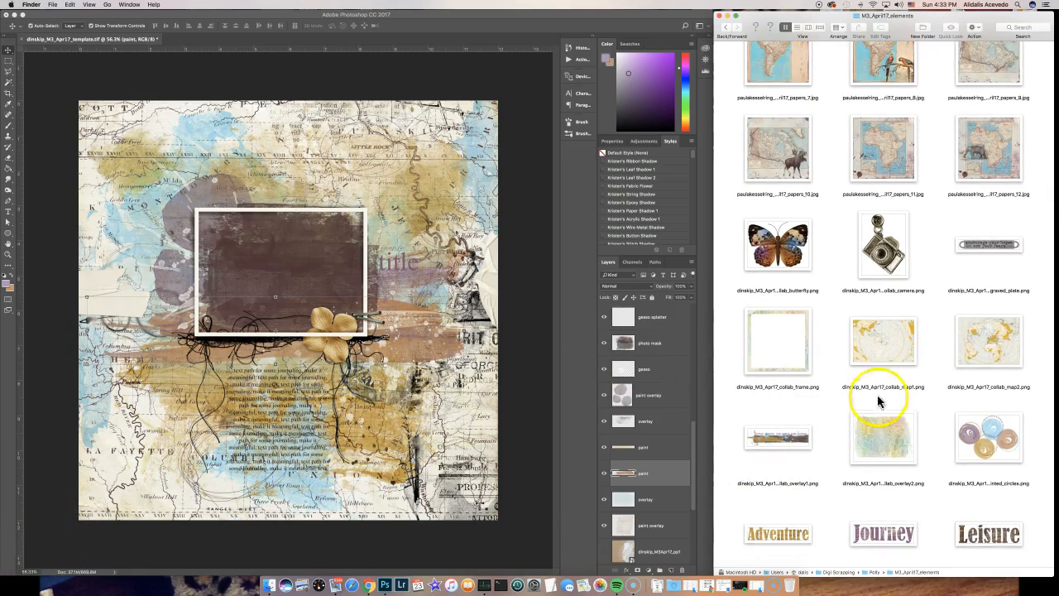
{"action": "scroll", "scroll_direction": "down", "scroll_amount": 3}
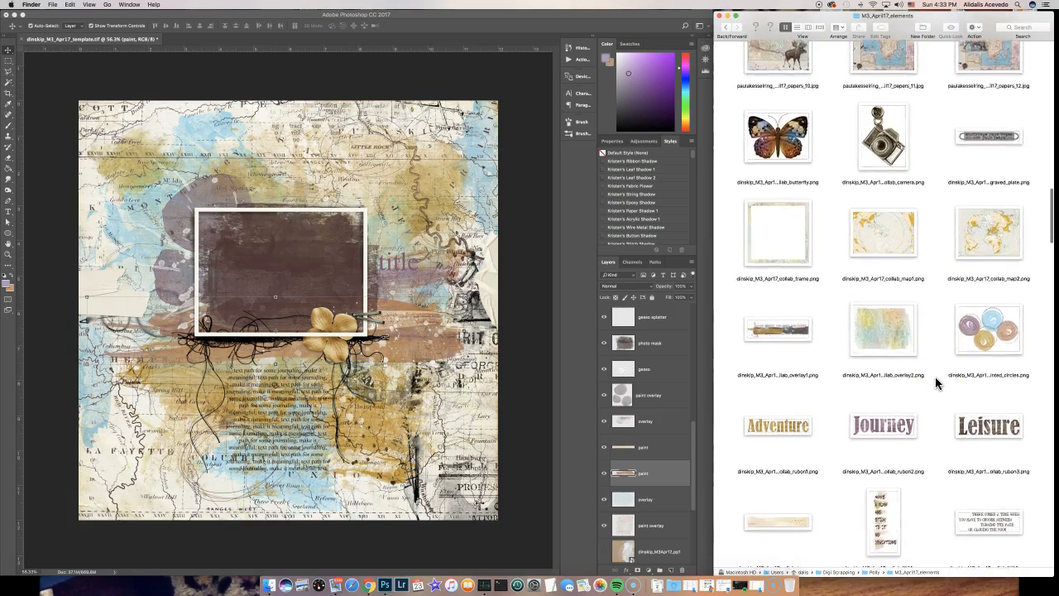
{"action": "scroll", "scroll_direction": "down", "scroll_amount": 3}
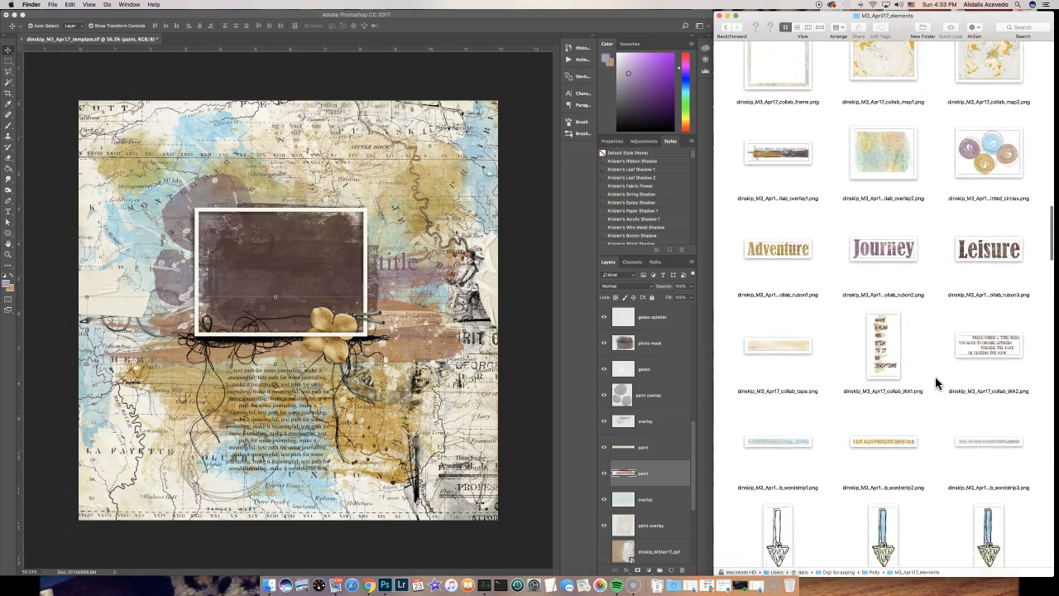
{"action": "scroll", "scroll_direction": "down", "scroll_amount": 3}
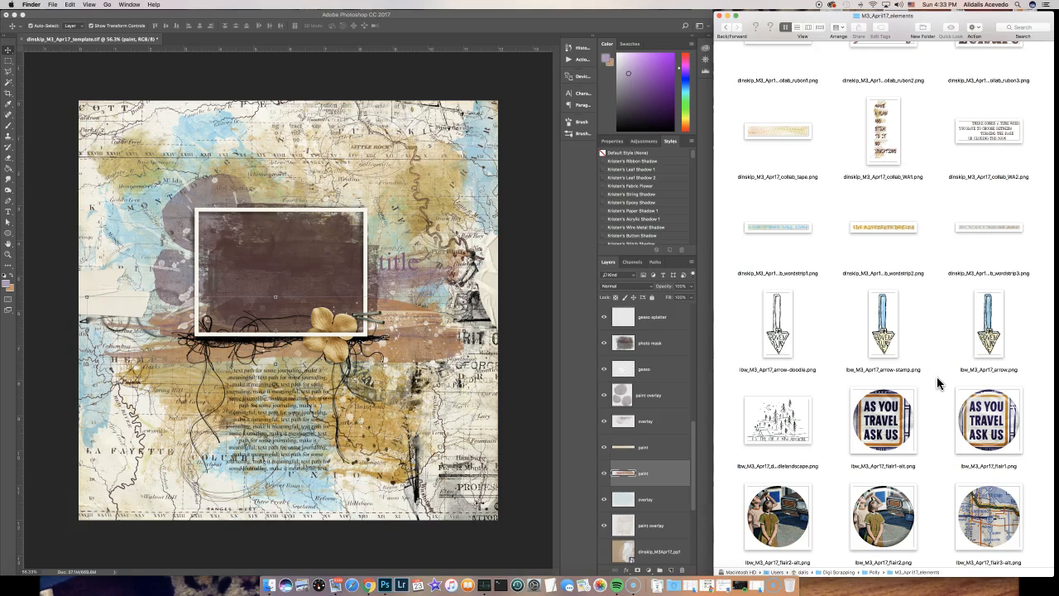
{"action": "scroll", "scroll_direction": "down", "scroll_amount": 3}
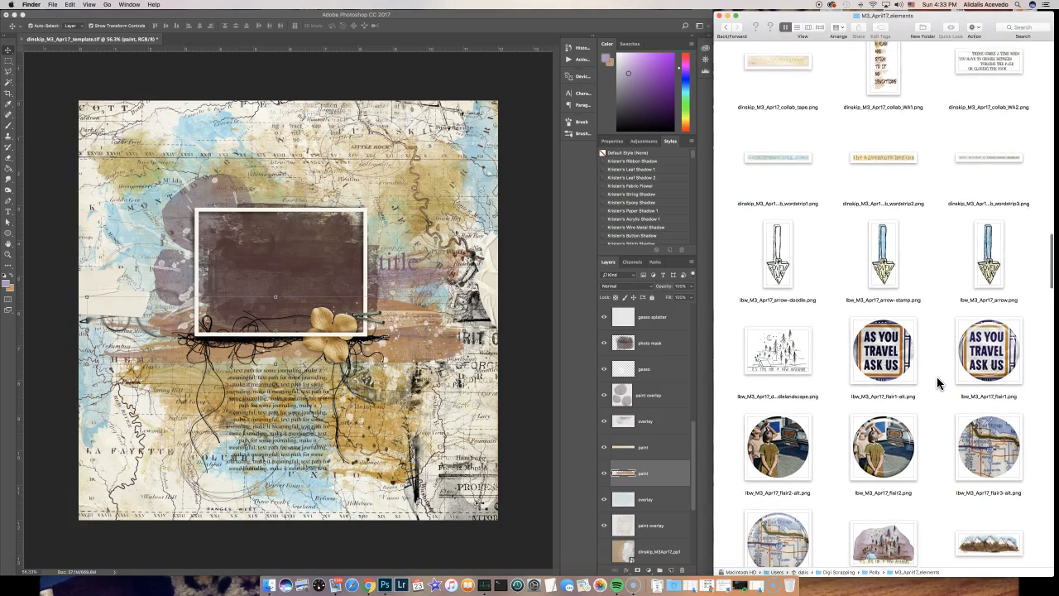
{"action": "scroll", "scroll_direction": "down", "scroll_amount": 3}
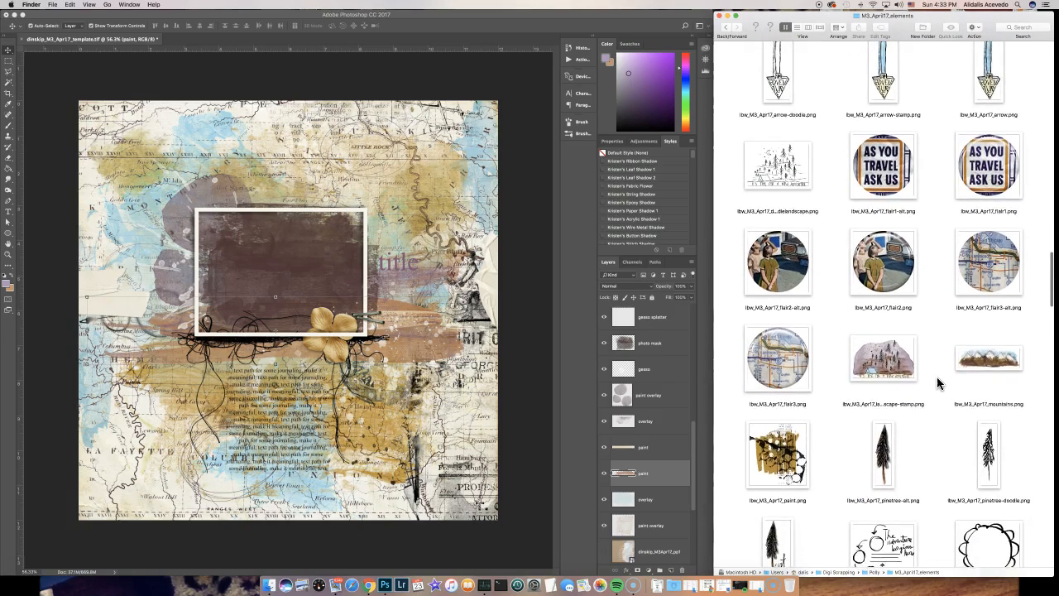
{"action": "scroll", "scroll_direction": "down", "scroll_amount": 3}
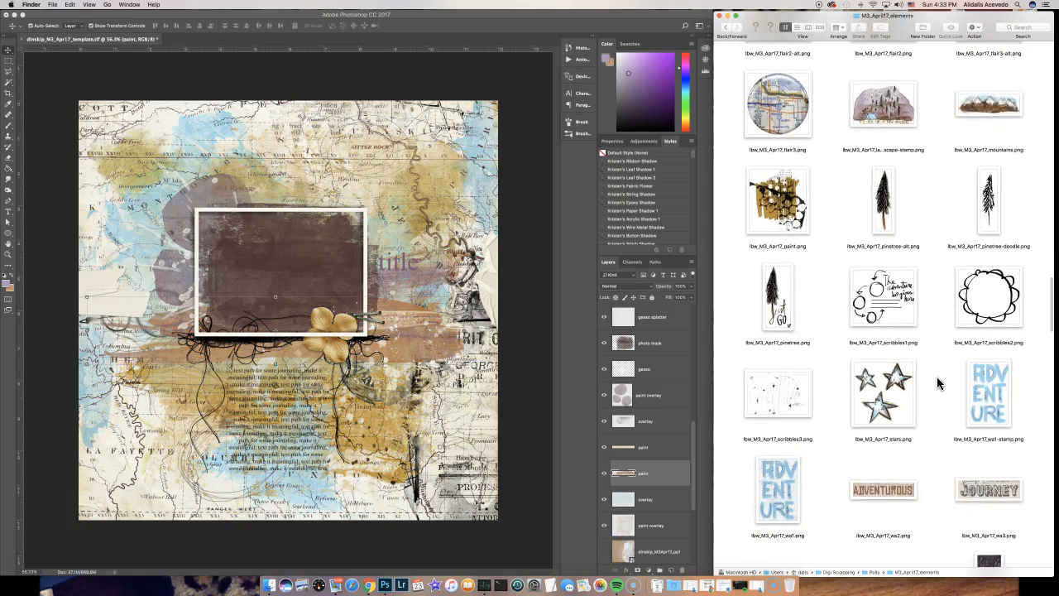
{"action": "scroll", "scroll_direction": "down", "scroll_amount": 3}
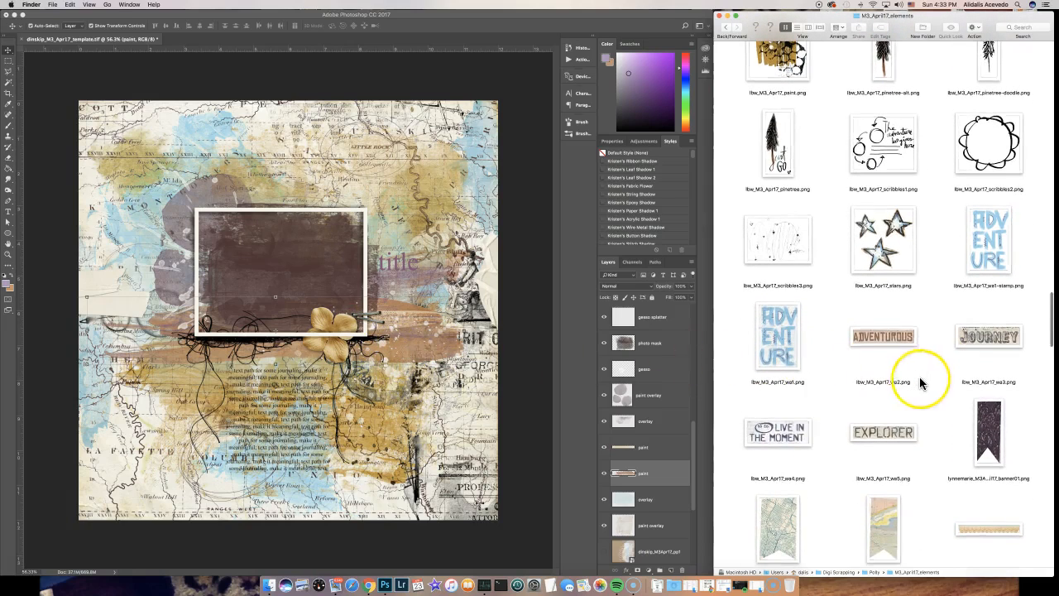
{"action": "scroll", "scroll_direction": "down", "scroll_amount": 3}
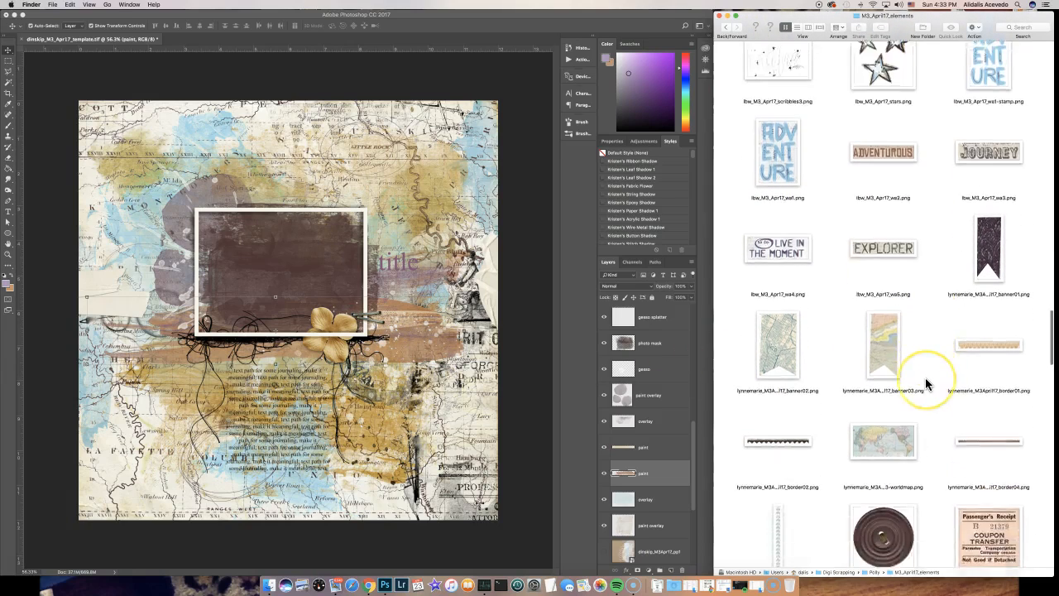
- Bring in stamp_13.png and position the round postmark near the frame's upper left
{"action": "scroll", "scroll_direction": "down", "scroll_amount": 3}
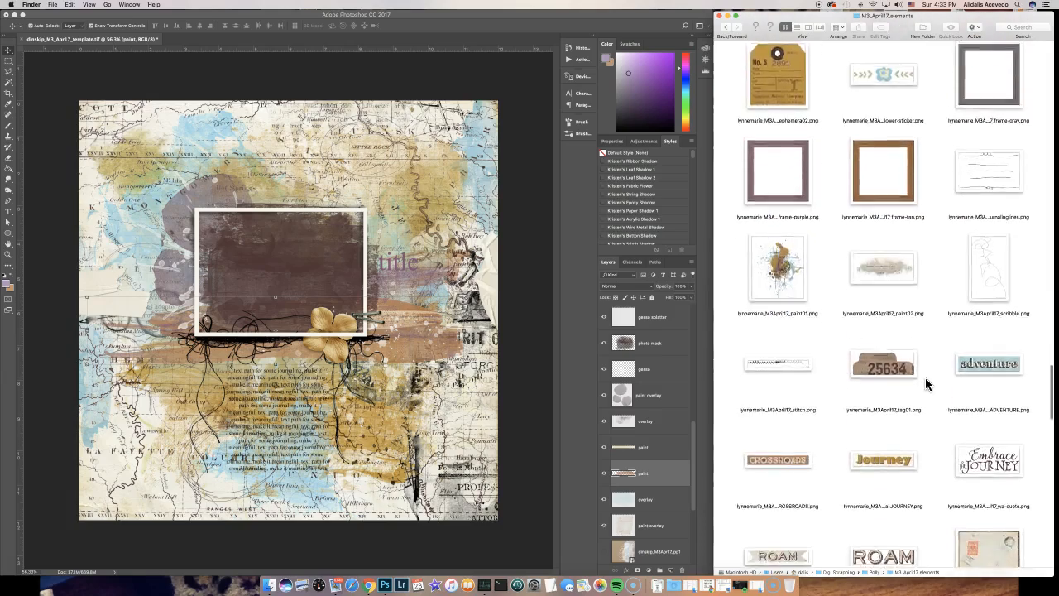
{"action": "scroll", "scroll_direction": "down", "scroll_amount": 3}
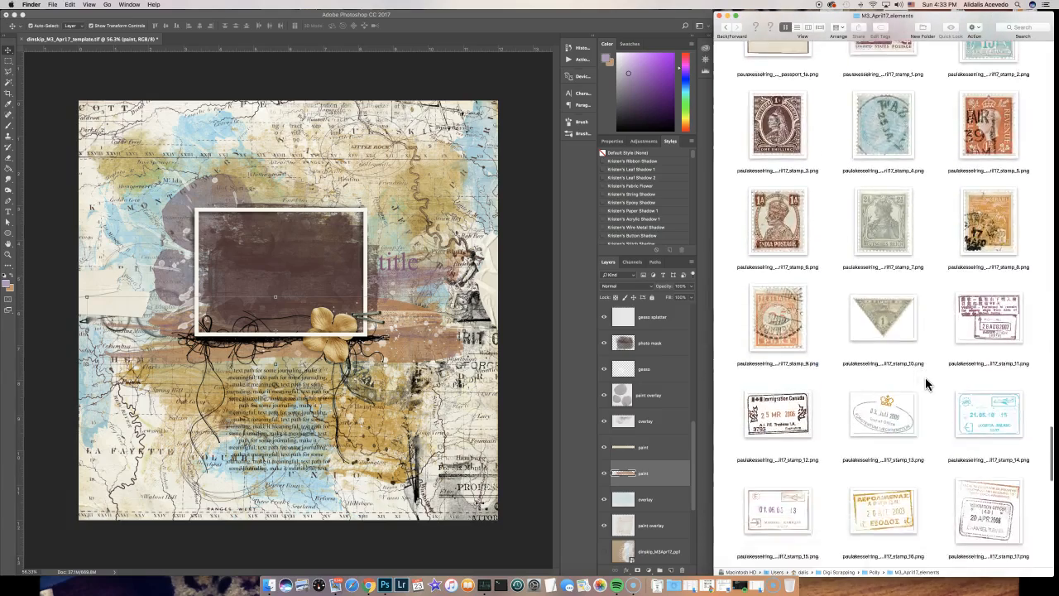
{"action": "scroll", "scroll_direction": "down", "scroll_amount": 3}
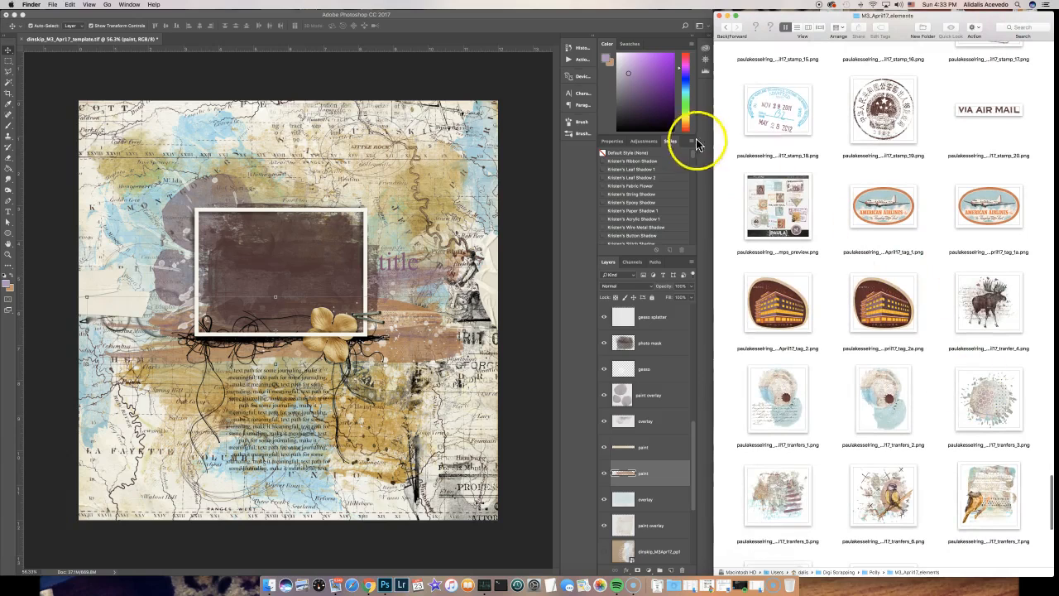
{"action": "left_click", "coordinate": [883, 109]}
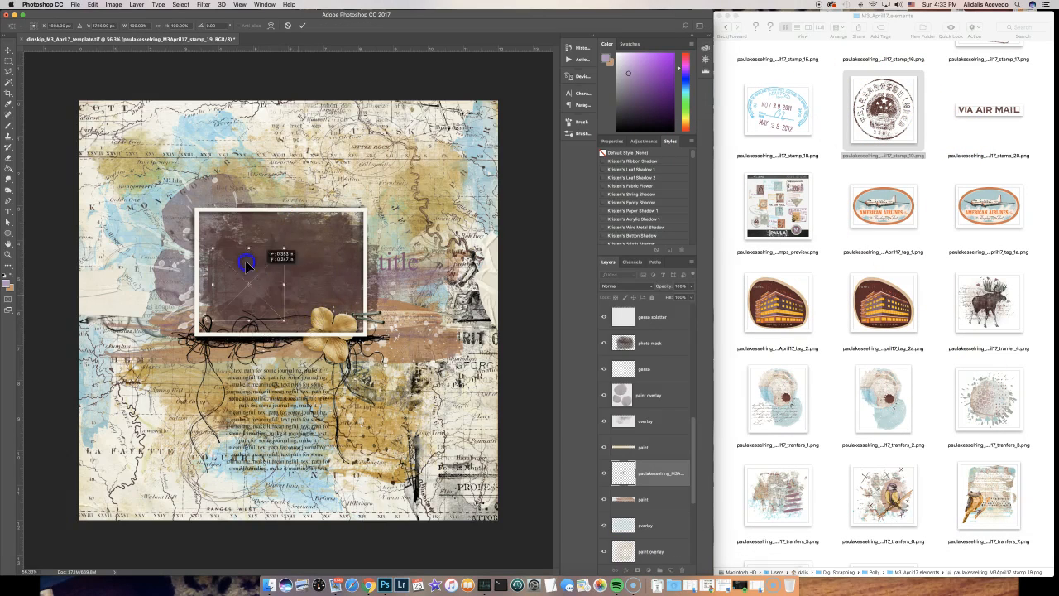
{"action": "left_click_drag", "start_coordinate": [248, 265], "coordinate": [207, 206]}
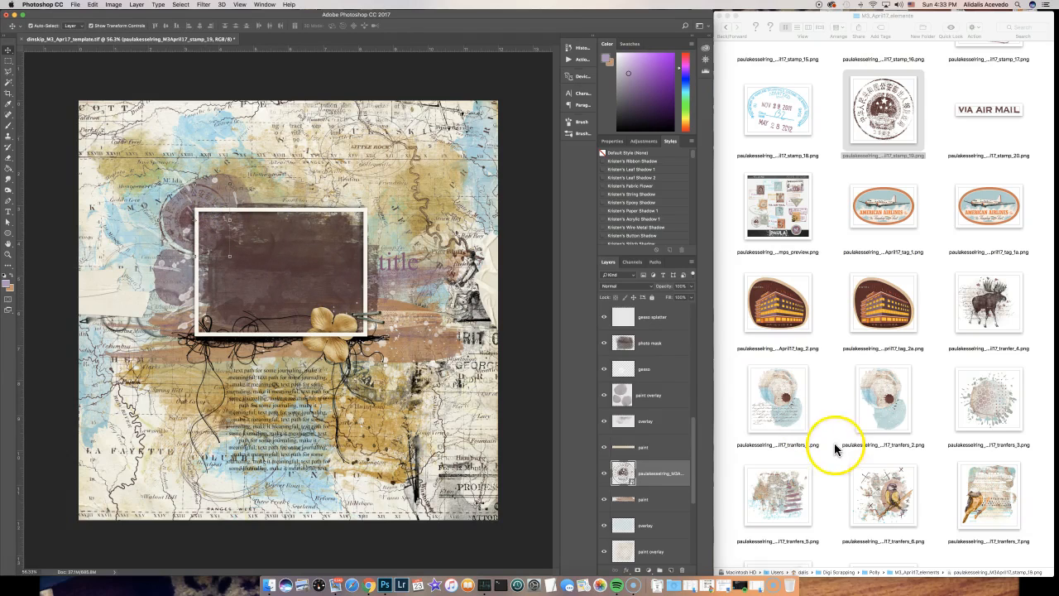
{"action": "scroll", "scroll_direction": "up", "scroll_amount": 3}
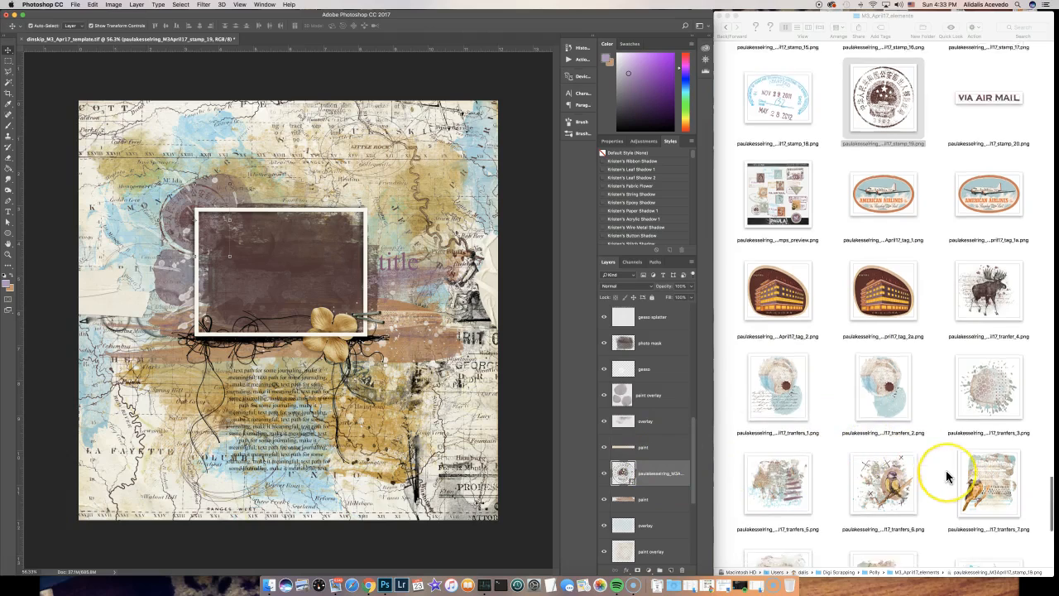
{"action": "scroll", "scroll_direction": "down", "scroll_amount": 3}
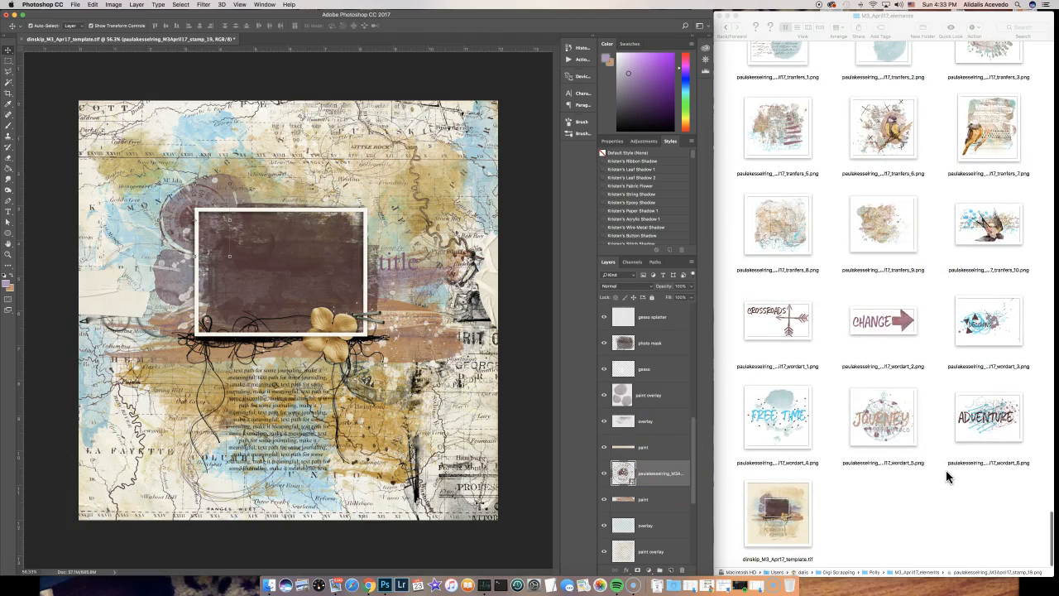
{"action": "scroll", "scroll_direction": "up", "scroll_amount": 3}
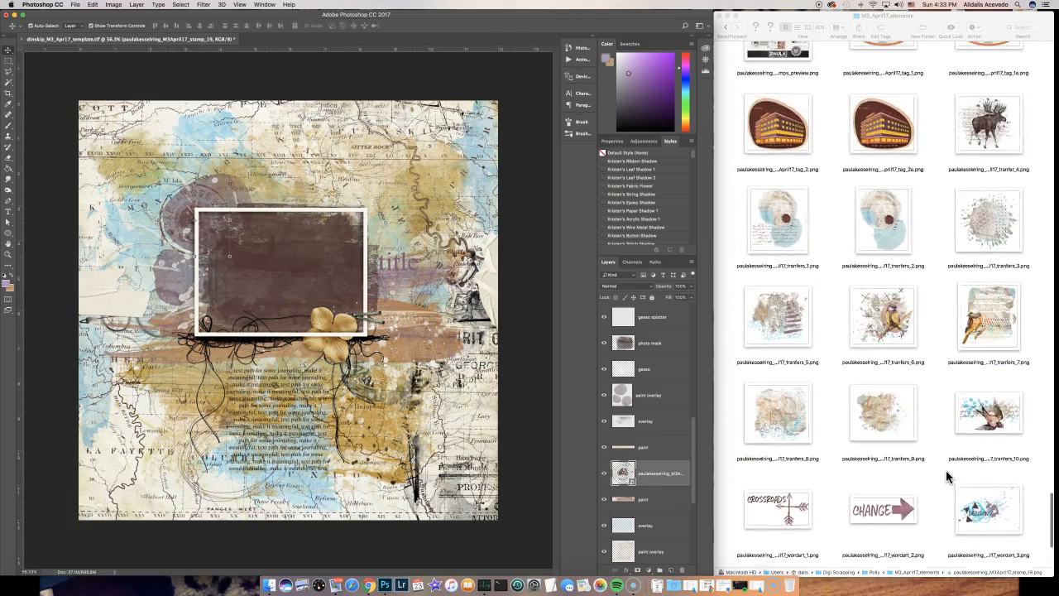
{"action": "scroll", "scroll_direction": "up", "scroll_amount": 3}
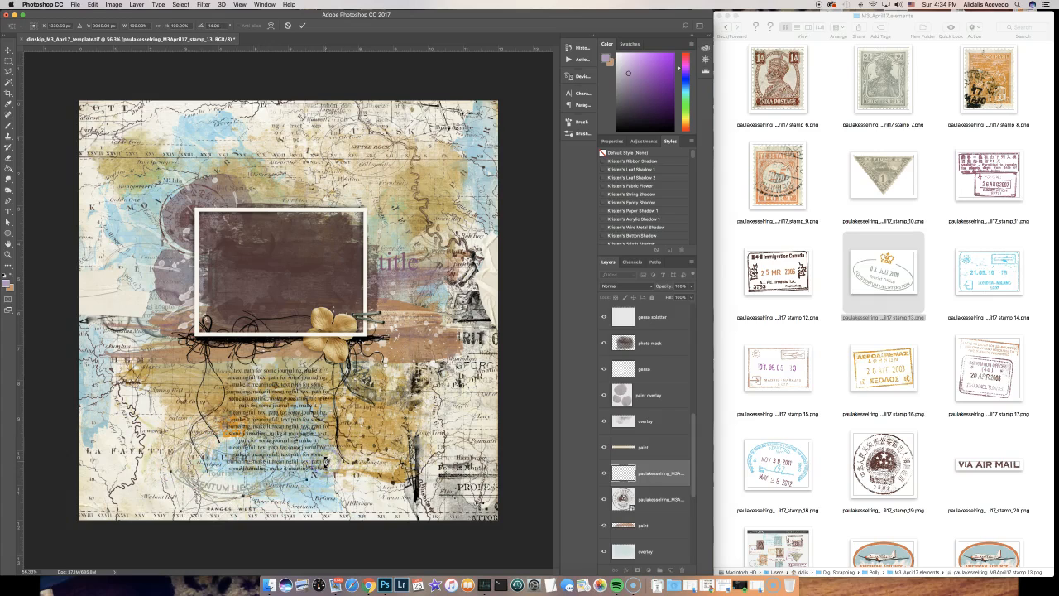
- Commit the postmark stamp, blend it with Multiply, and add tag01.png
{"action": "left_click", "coordinate": [8, 49]}
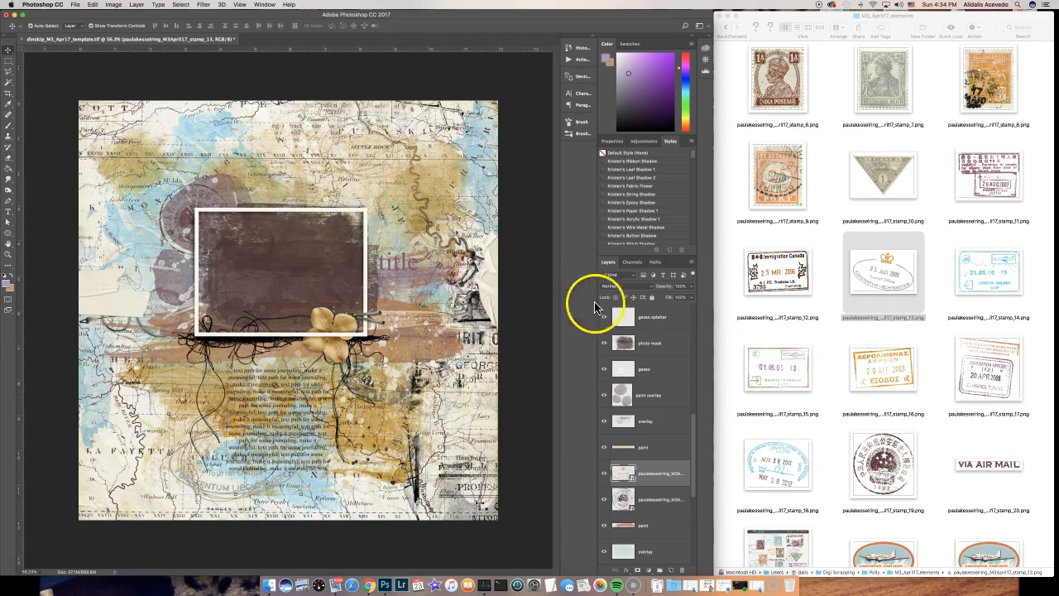
{"action": "left_click", "coordinate": [617, 285]}
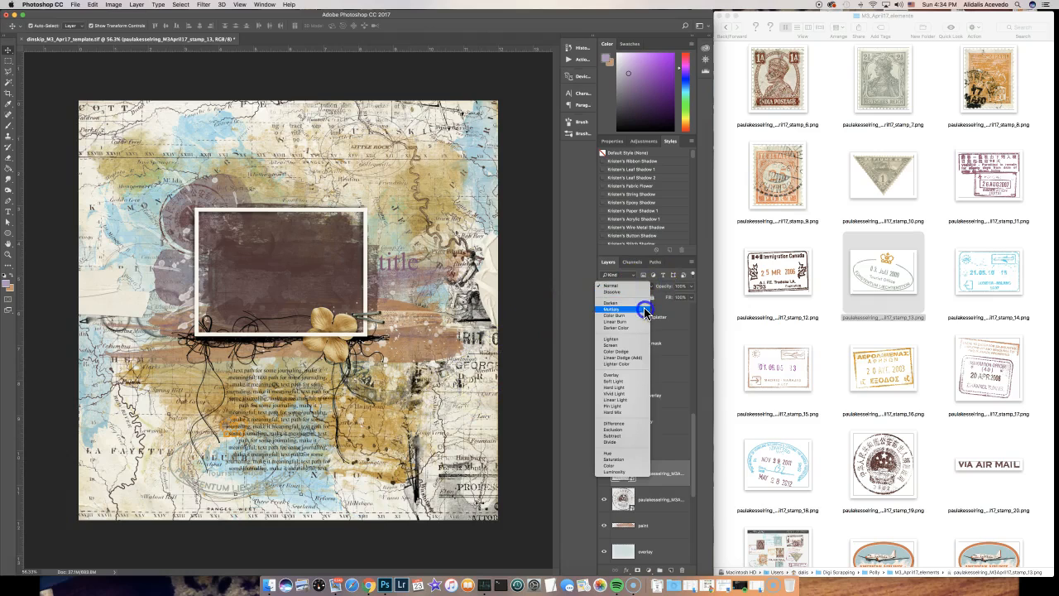
{"action": "left_click", "coordinate": [613, 309]}
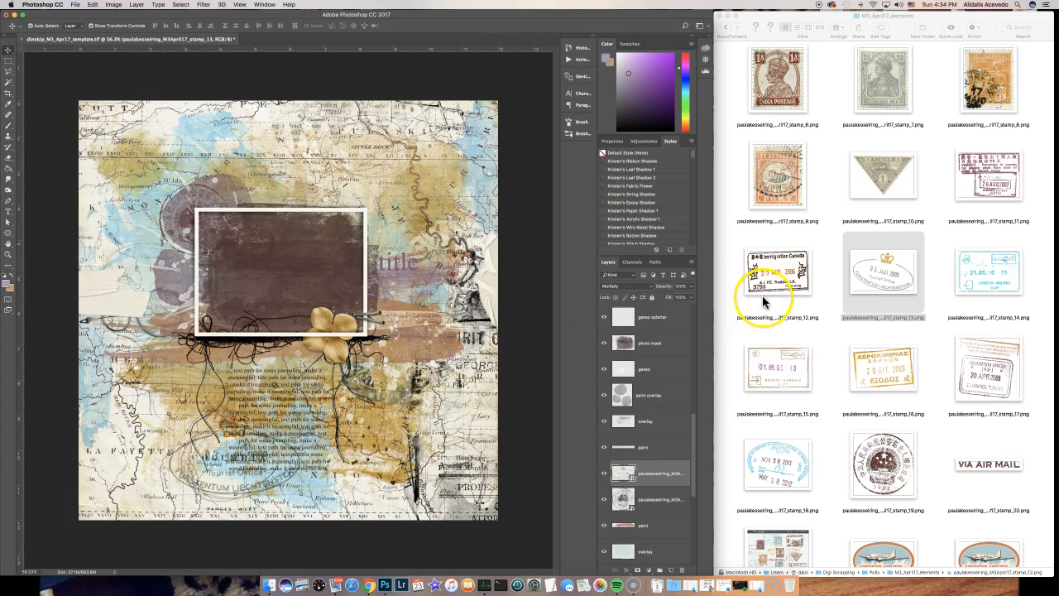
{"action": "mouse_move", "coordinate": [691, 289]}
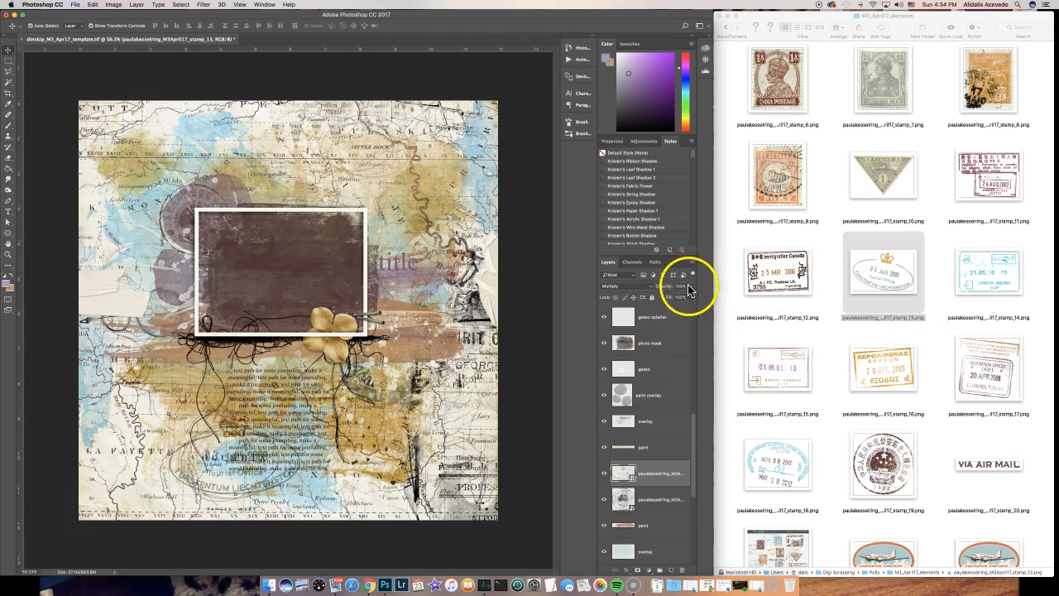
{"action": "left_click", "coordinate": [675, 298]}
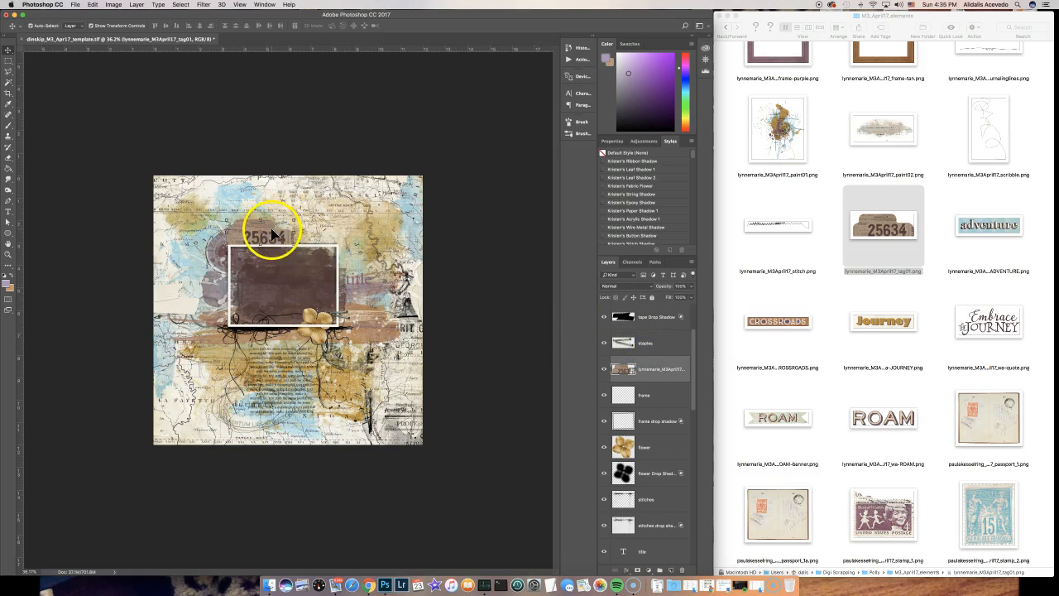
- Drag the 25634 tag onto the frame's upper-left corner and apply a drop shadow style
{"action": "left_click_drag", "start_coordinate": [273, 236], "coordinate": [327, 338]}
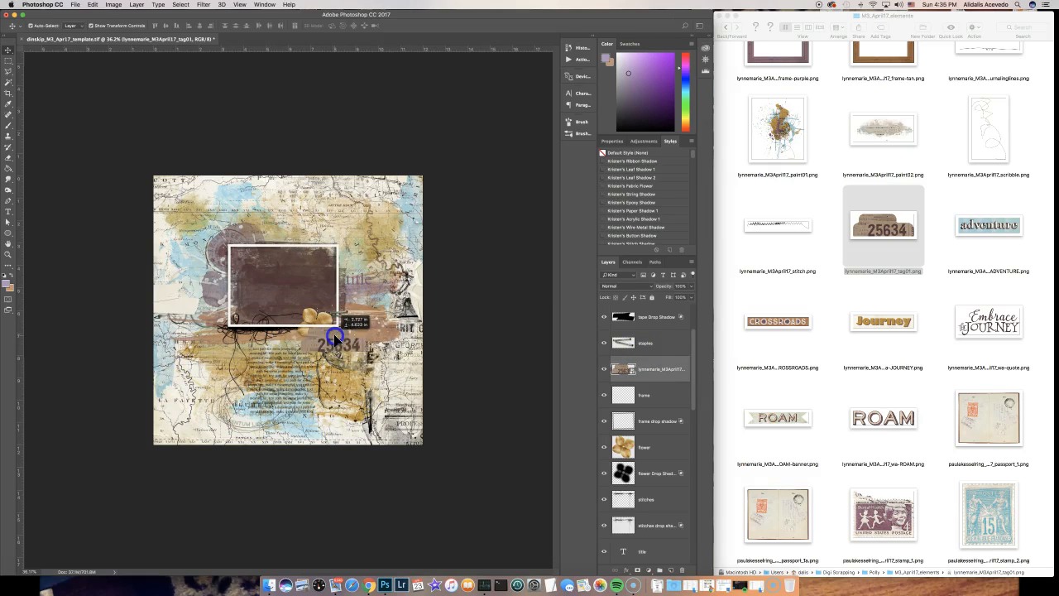
{"action": "left_click_drag", "start_coordinate": [340, 339], "coordinate": [314, 338]}
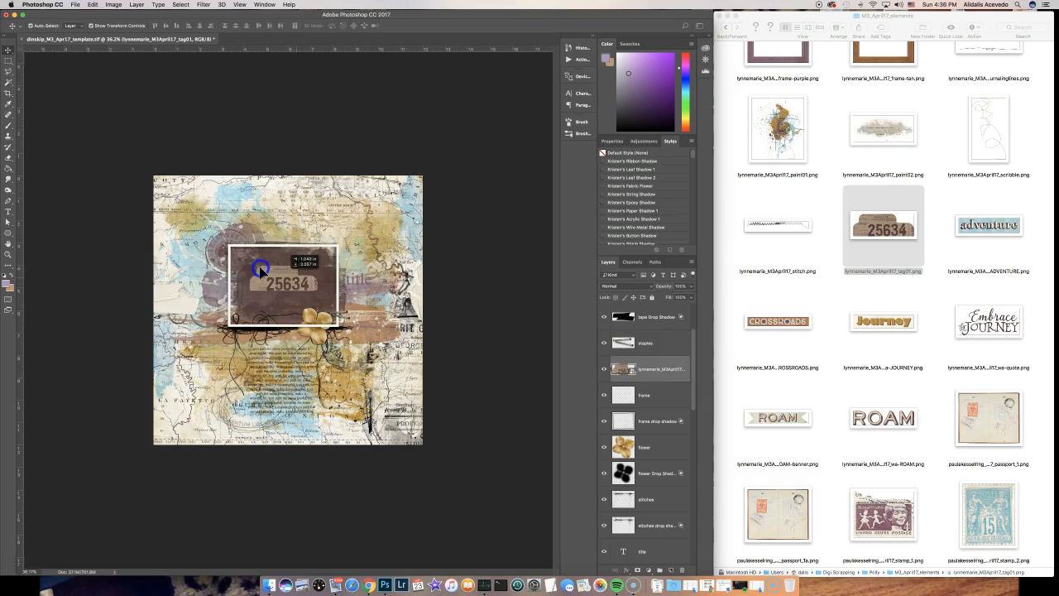
{"action": "left_click_drag", "start_coordinate": [288, 284], "coordinate": [282, 251]}
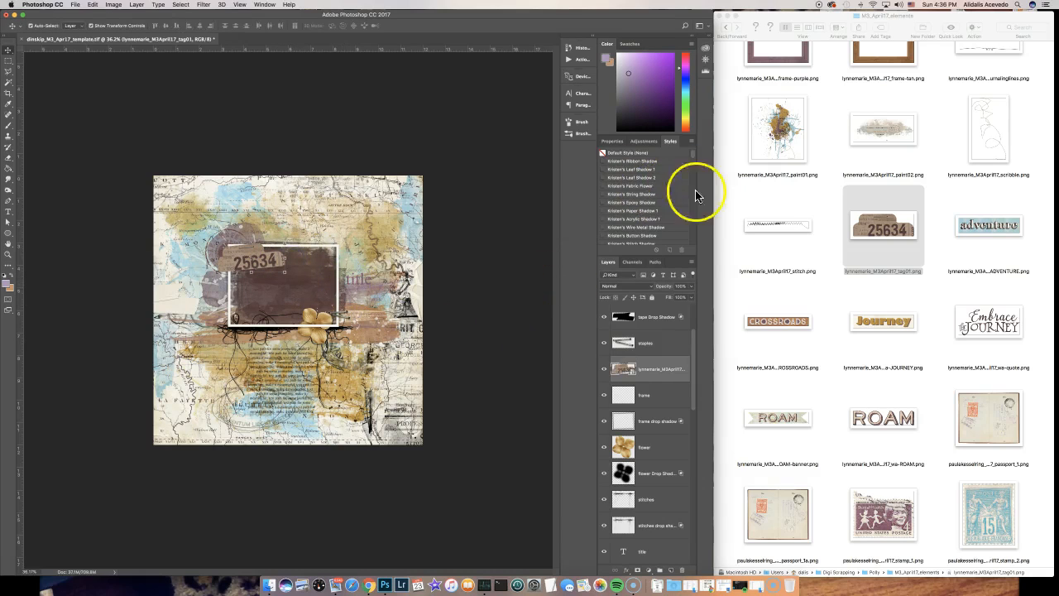
{"action": "scroll", "scroll_direction": "down", "scroll_amount": 3}
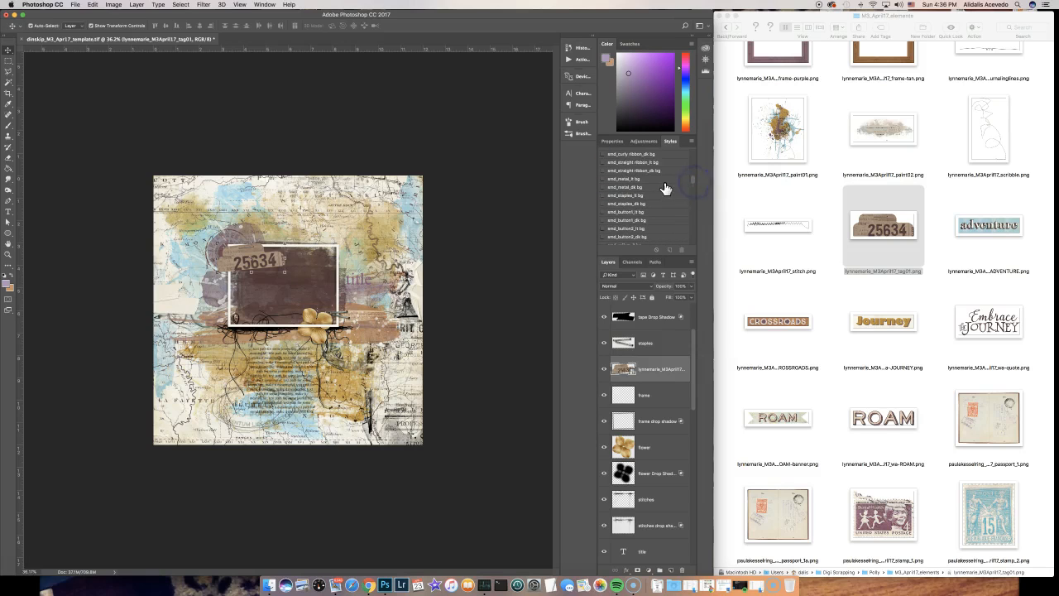
{"action": "scroll", "scroll_direction": "up", "scroll_amount": 3}
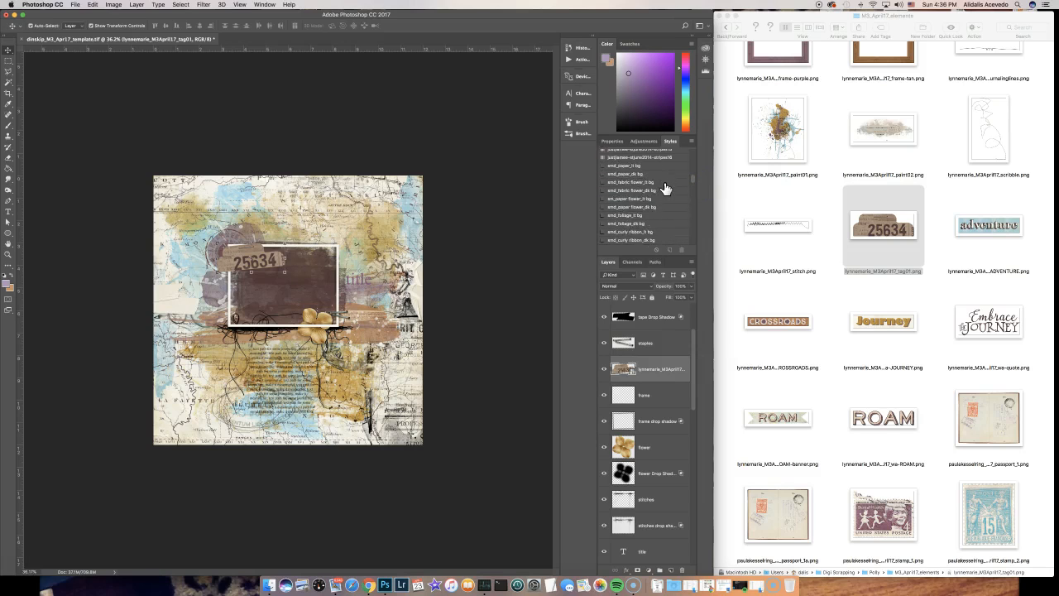
{"action": "left_click", "coordinate": [681, 369]}
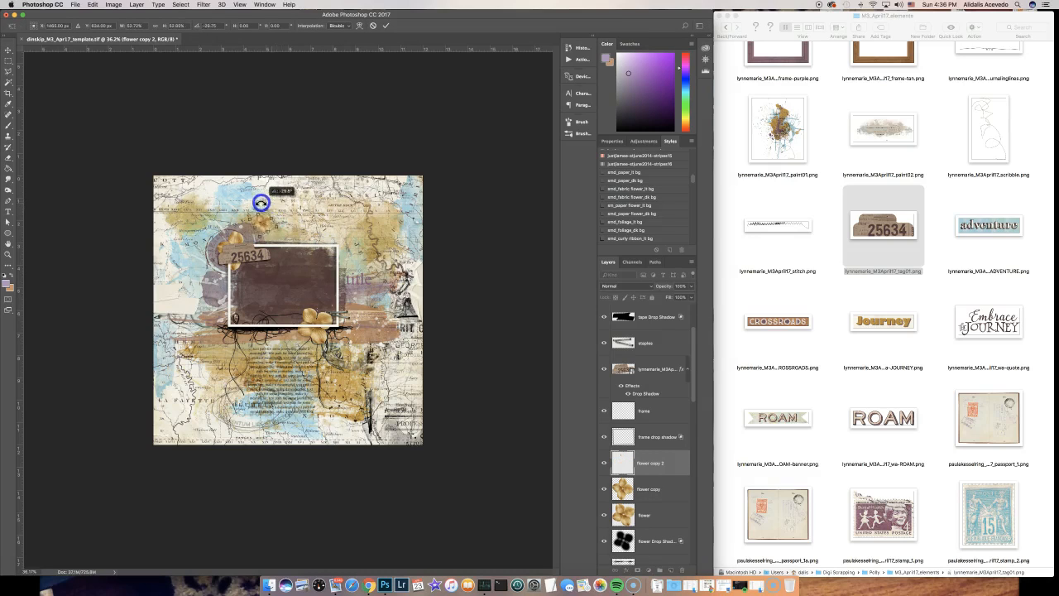
- Confirm the rotated copy of the paper flower beside the tag
{"action": "left_click", "coordinate": [653, 463]}
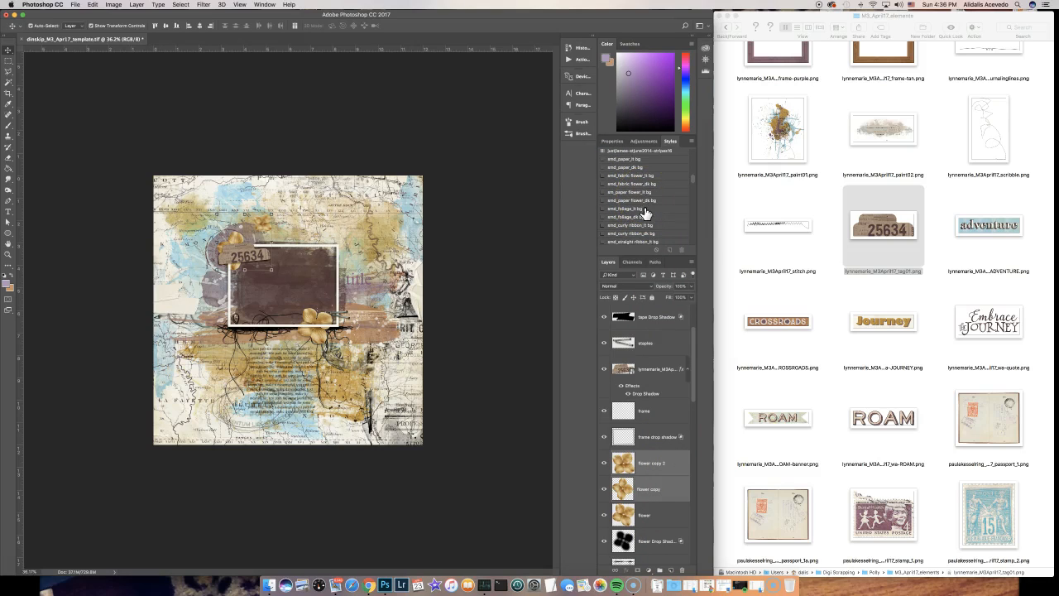
{"action": "mouse_move", "coordinate": [641, 198]}
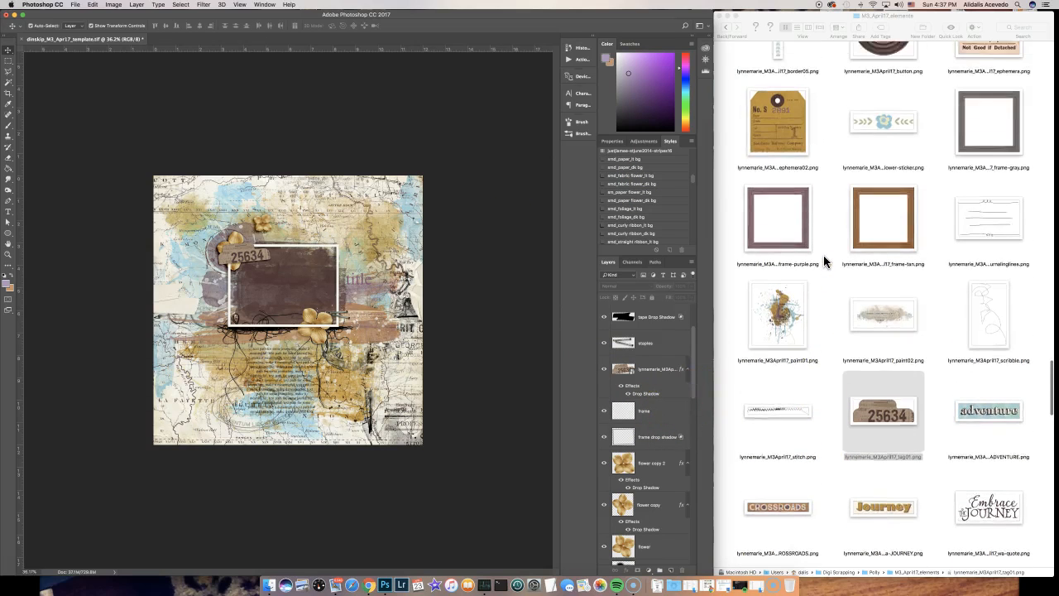
{"action": "scroll", "scroll_direction": "up", "scroll_amount": 3}
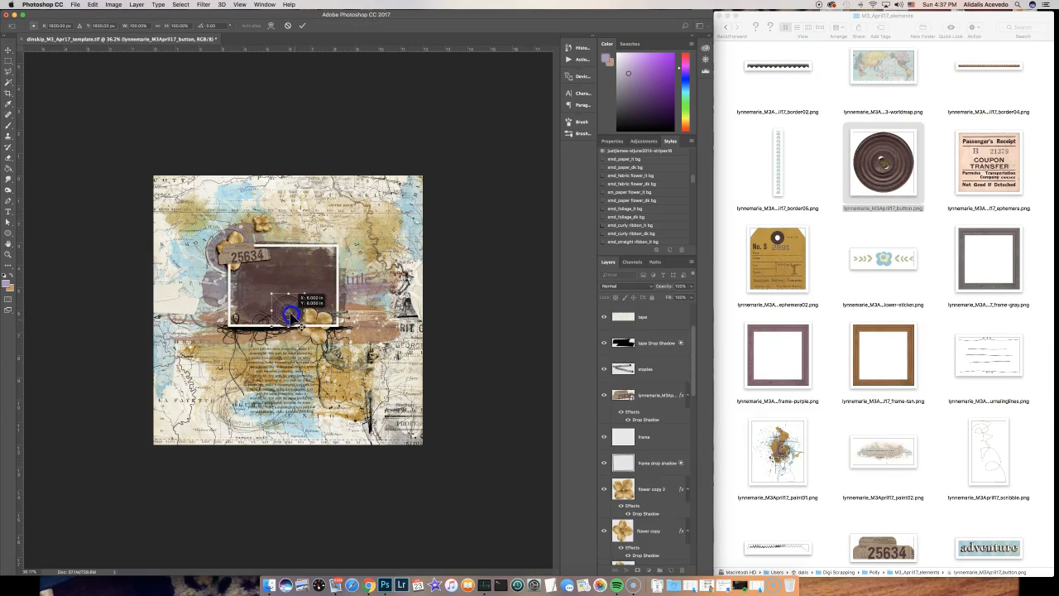
- Move the brown button onto the frame's lower edge, above the flower
{"action": "left_click_drag", "start_coordinate": [294, 319], "coordinate": [347, 344]}
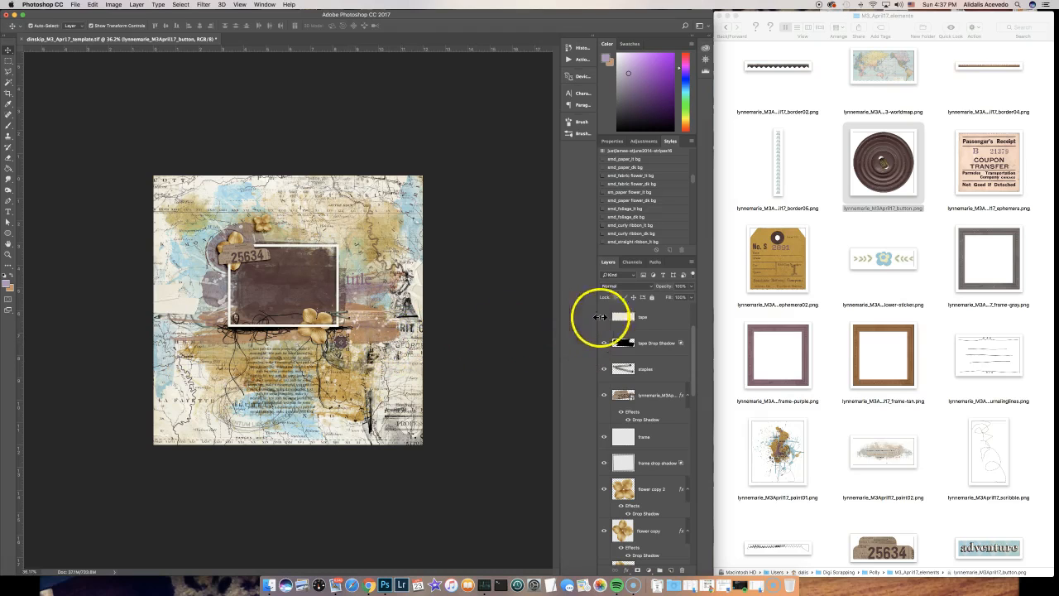
{"action": "mouse_move", "coordinate": [657, 223]}
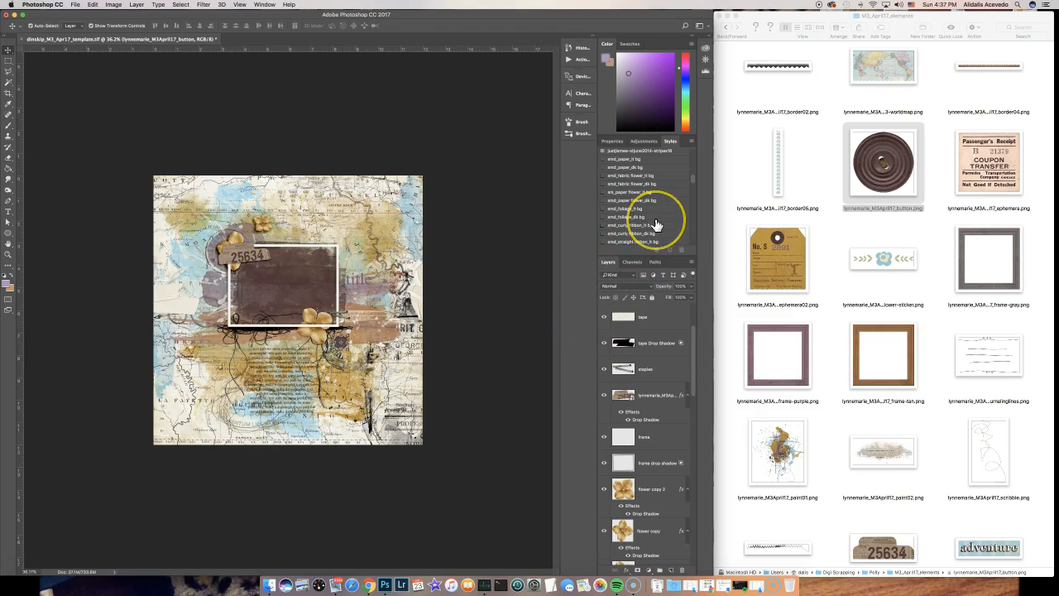
{"action": "scroll", "scroll_direction": "down", "scroll_amount": 3}
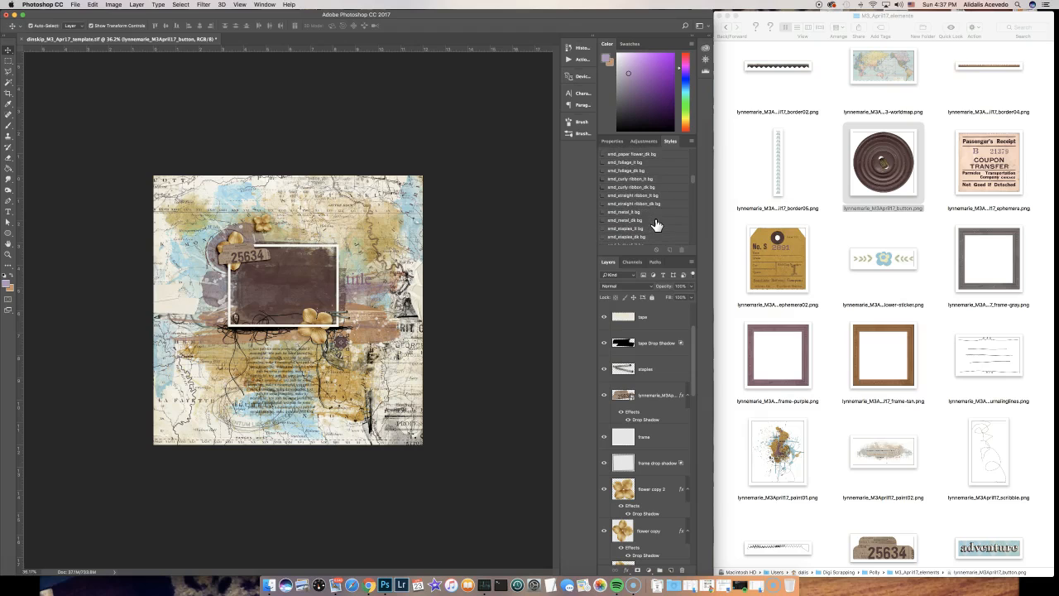
{"action": "scroll", "scroll_direction": "down", "scroll_amount": 3}
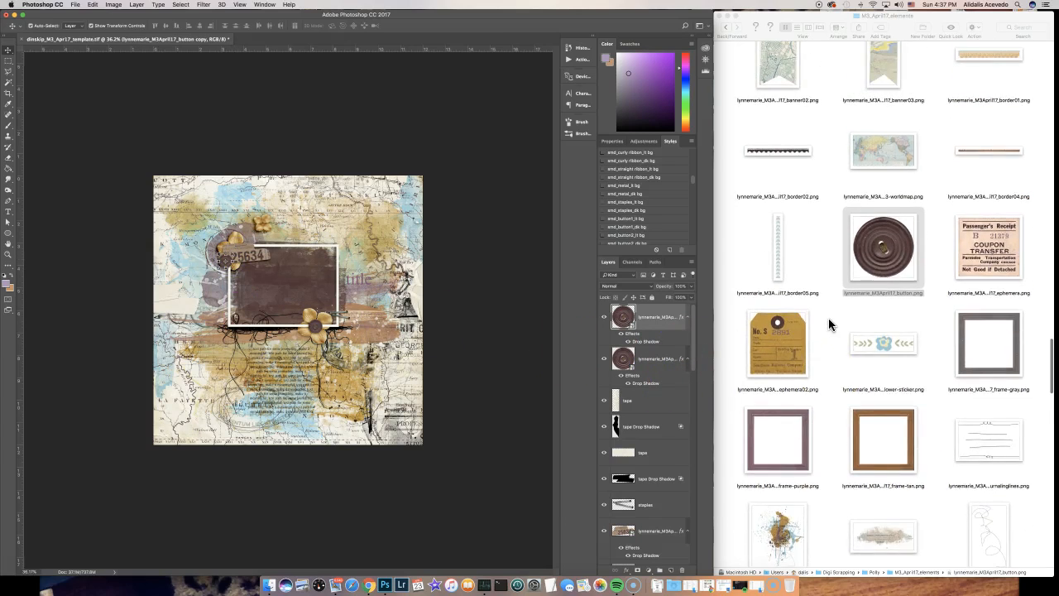
{"action": "scroll", "scroll_direction": "up", "scroll_amount": 3}
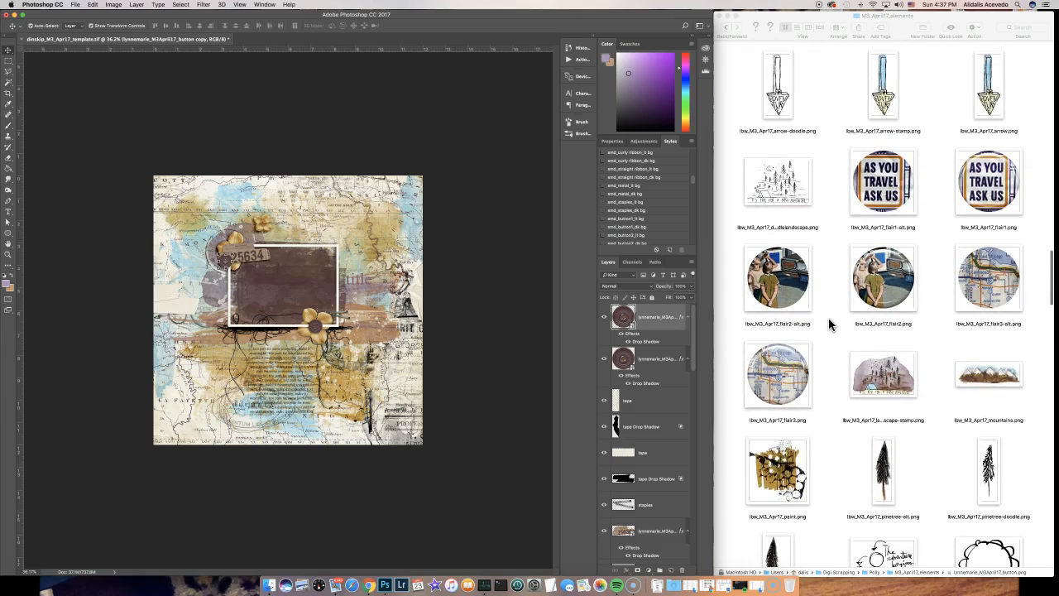
{"action": "scroll", "scroll_direction": "up", "scroll_amount": 3}
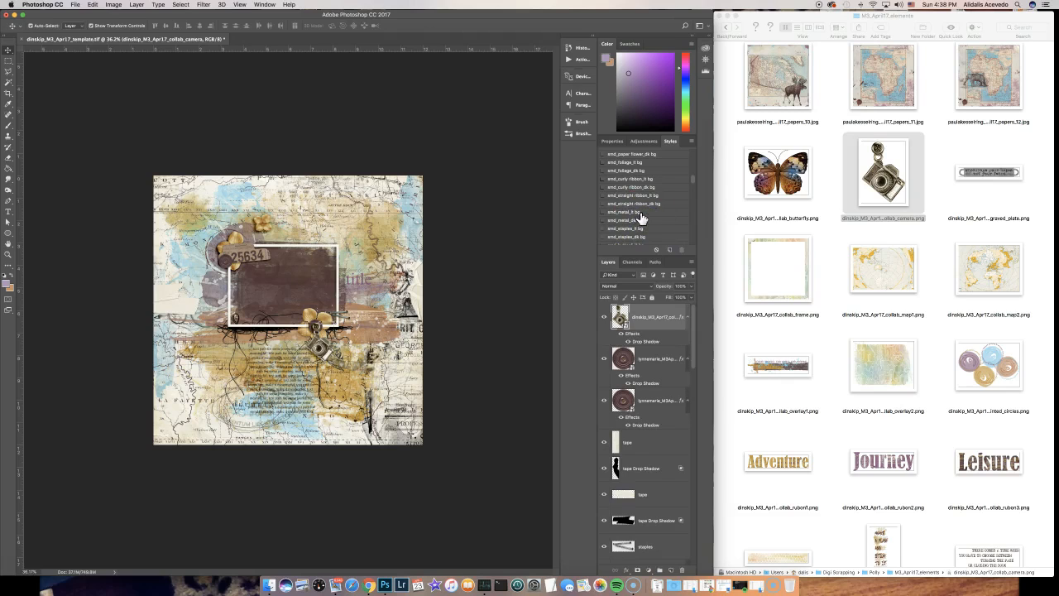
{"action": "mouse_move", "coordinate": [827, 248]}
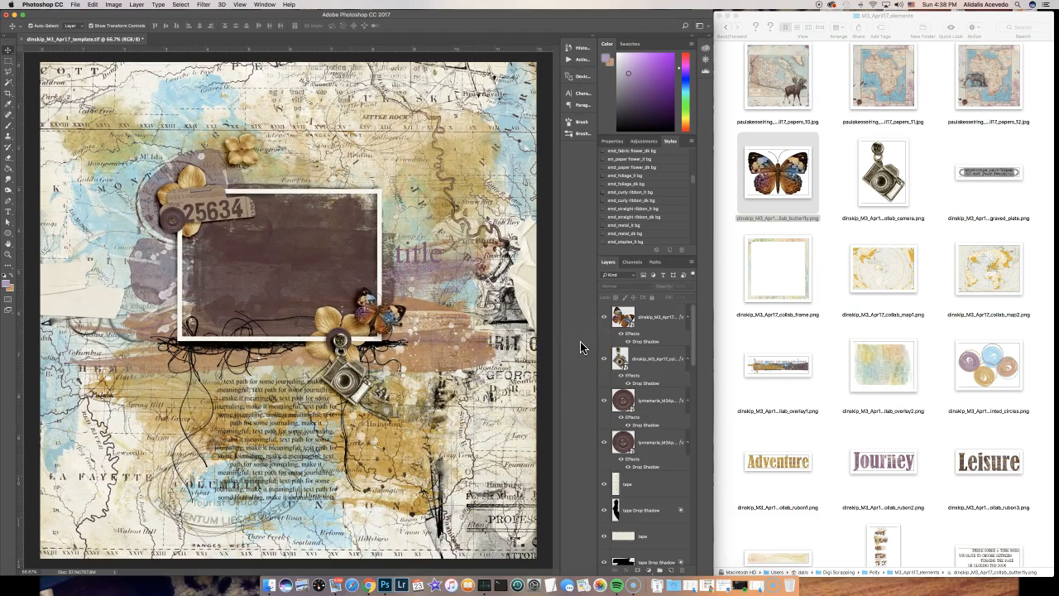
{"action": "mouse_move", "coordinate": [348, 228]}
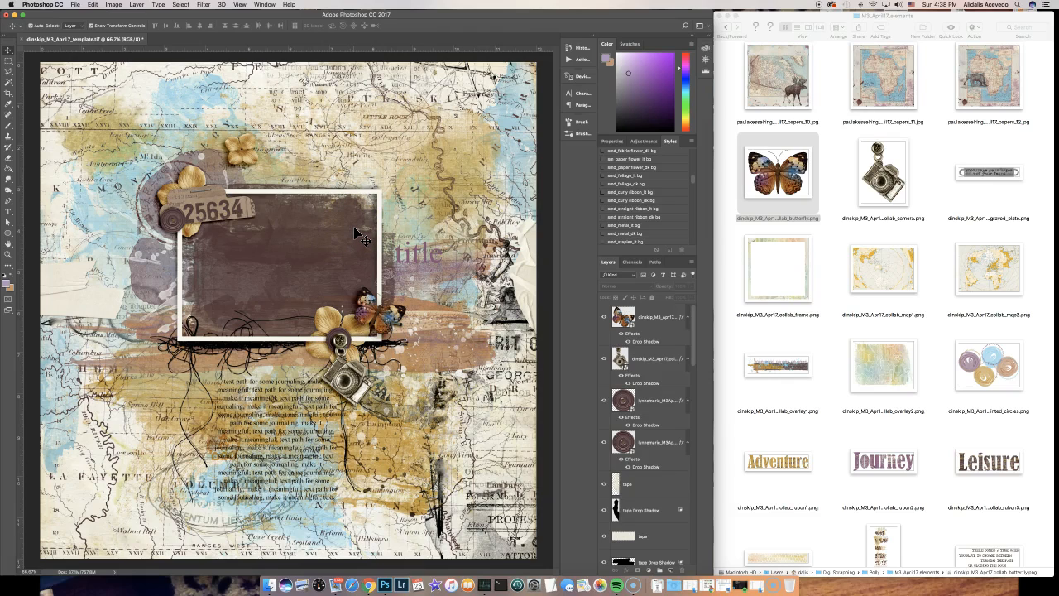
{"action": "mouse_move", "coordinate": [429, 258]}
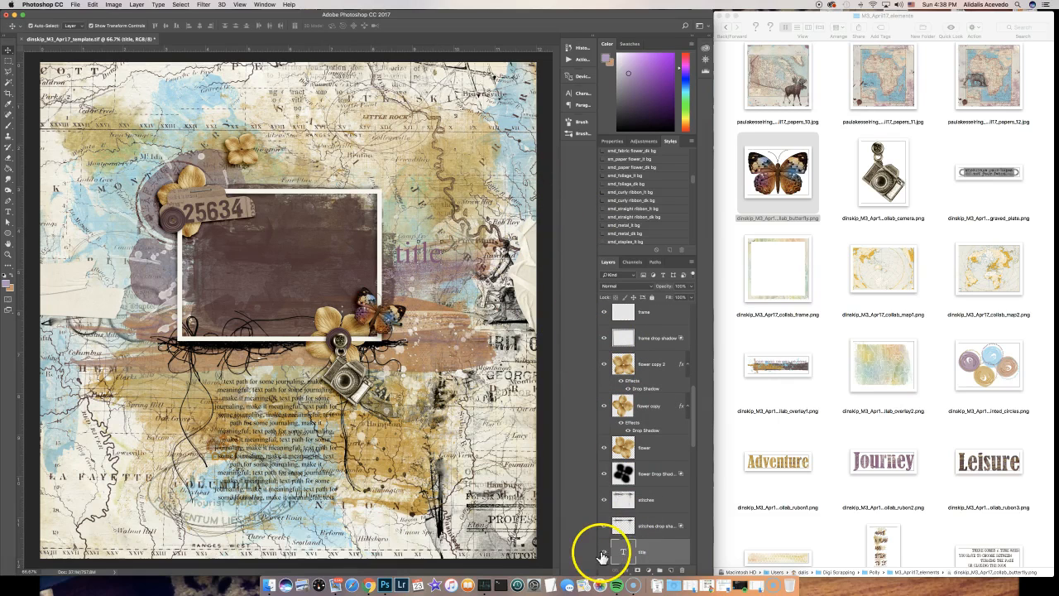
- Turn off visibility of the 'title' placeholder text layer
{"action": "left_click", "coordinate": [602, 552]}
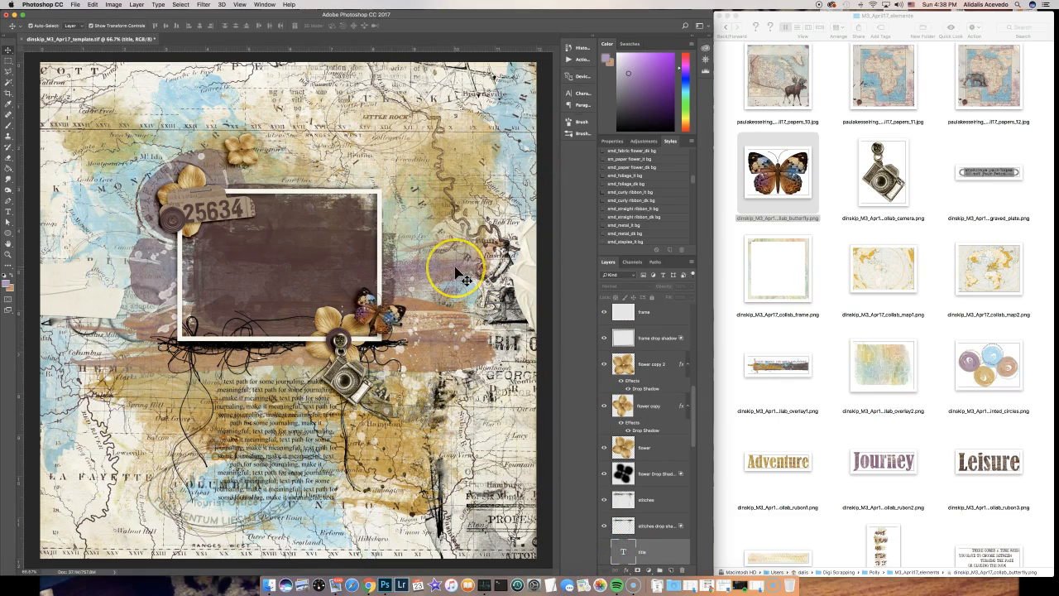
{"action": "mouse_move", "coordinate": [466, 279]}
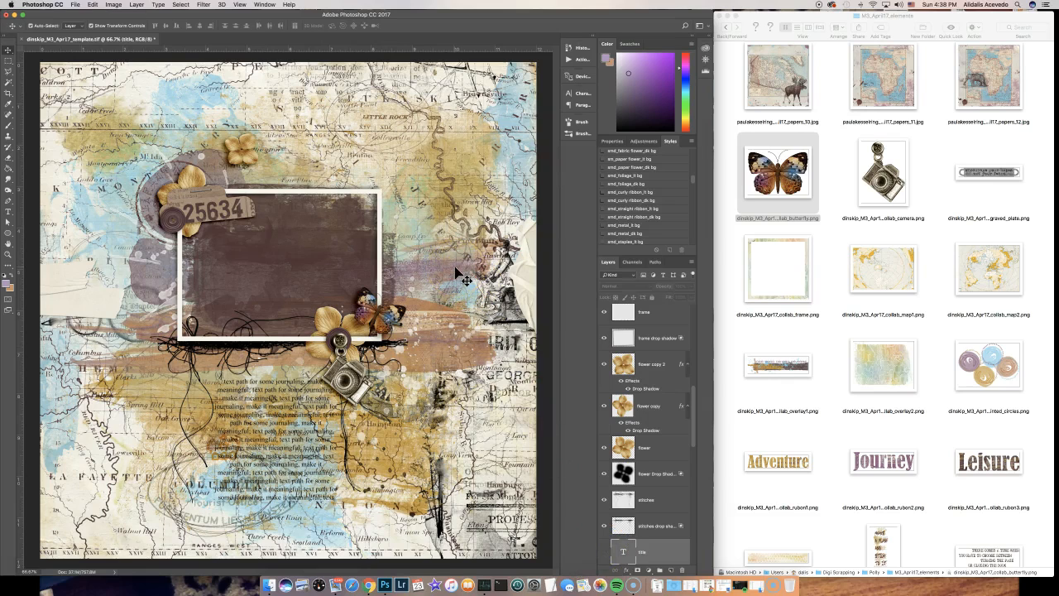